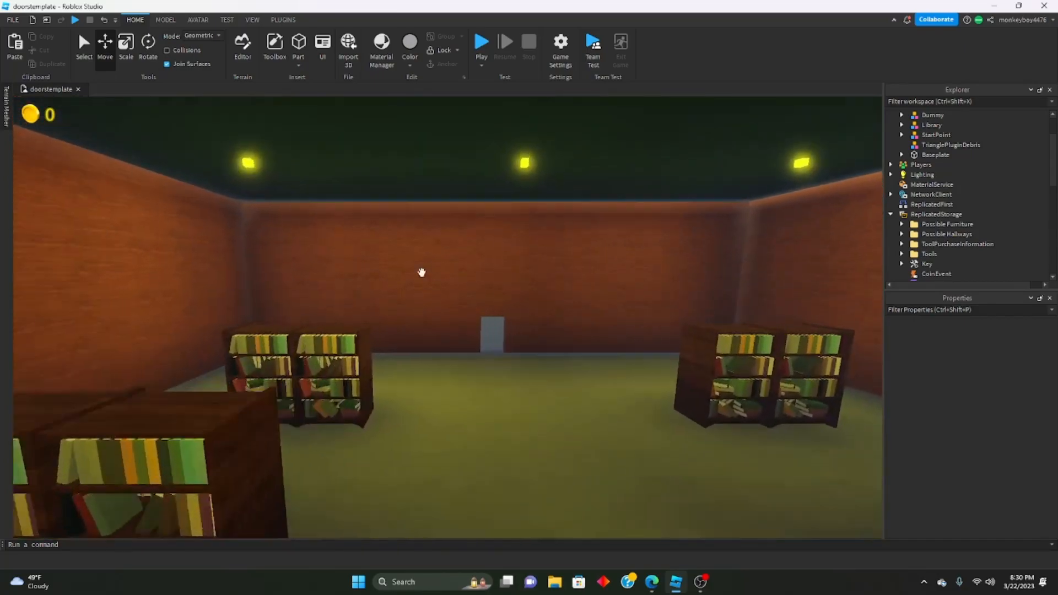
- Select the whole Library room model in the Explorer under Workspace
{"action": "left_click", "coordinate": [931, 125]}
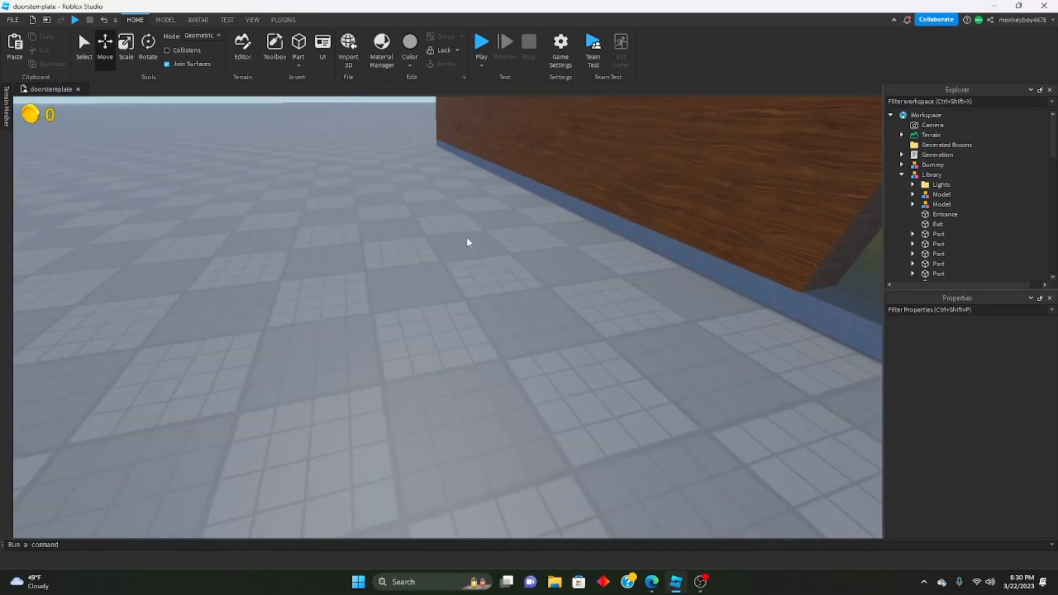
{"action": "left_click", "coordinate": [938, 224]}
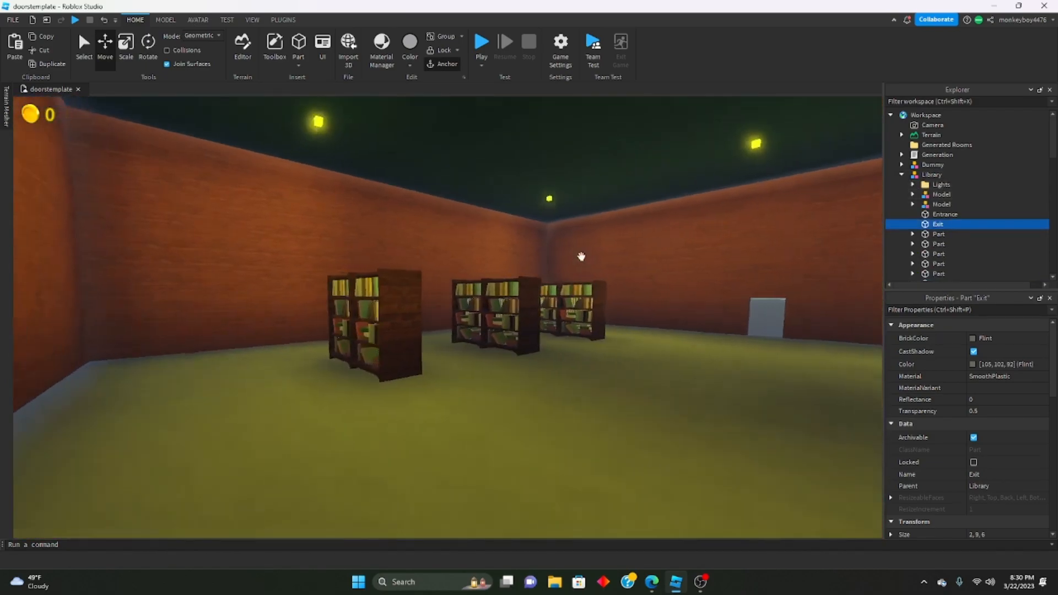
{"action": "left_click", "coordinate": [933, 146]}
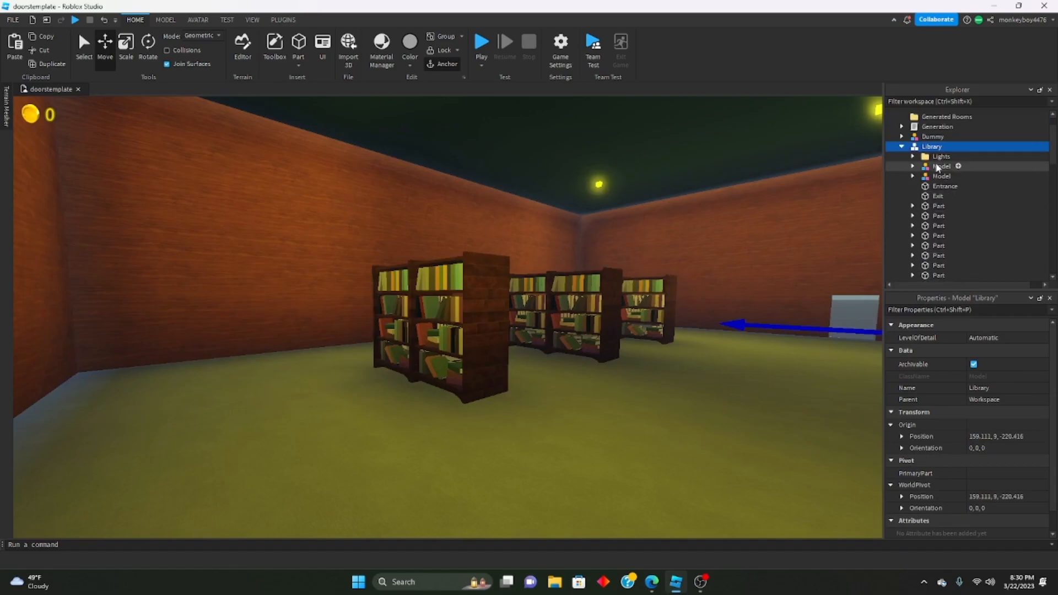
{"action": "left_click", "coordinate": [941, 176]}
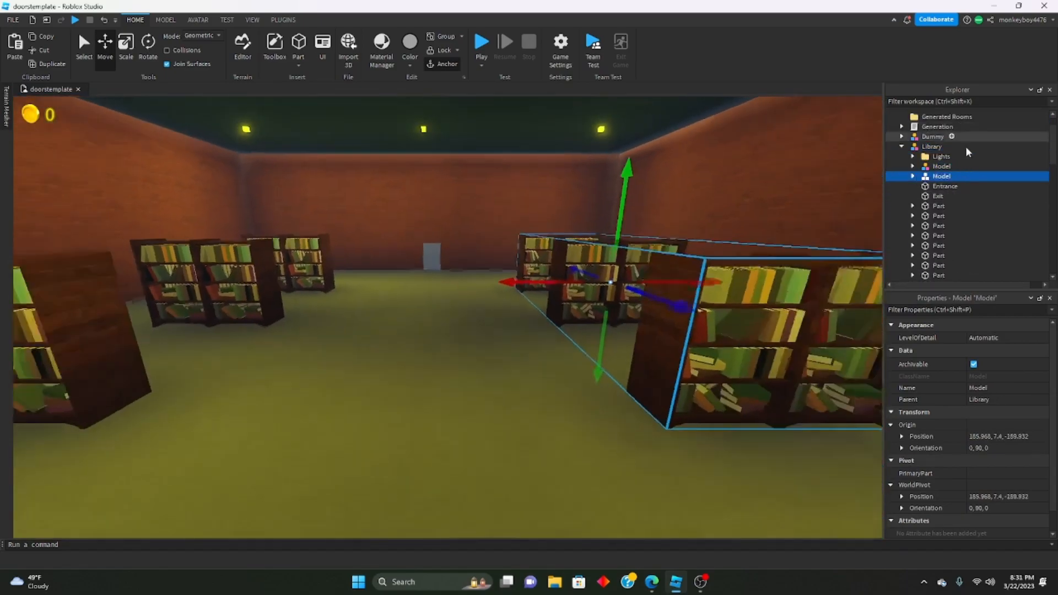
{"action": "left_click", "coordinate": [932, 146]}
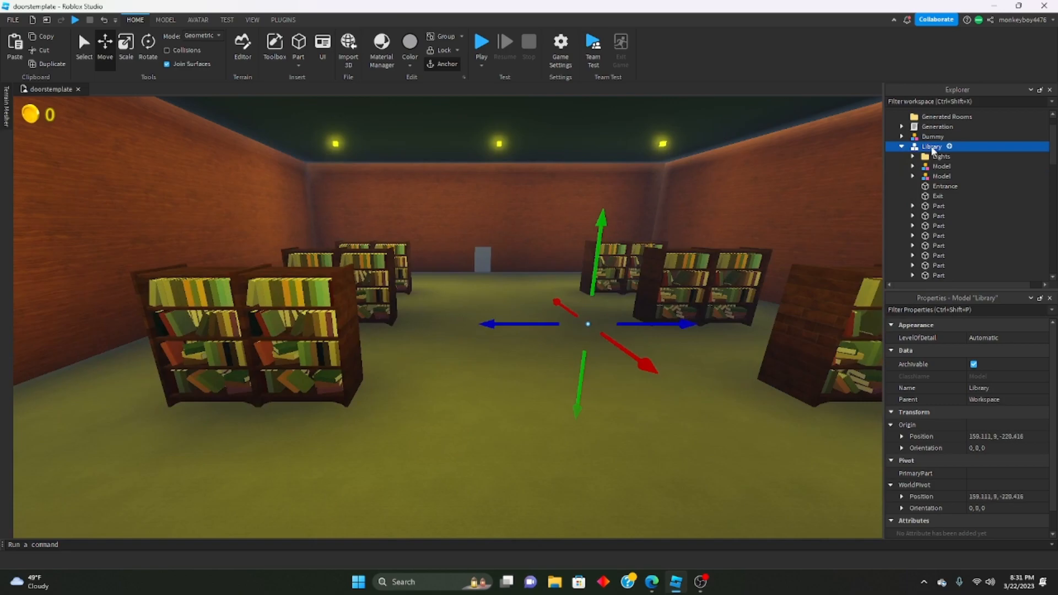
{"action": "mouse_move", "coordinate": [921, 177]}
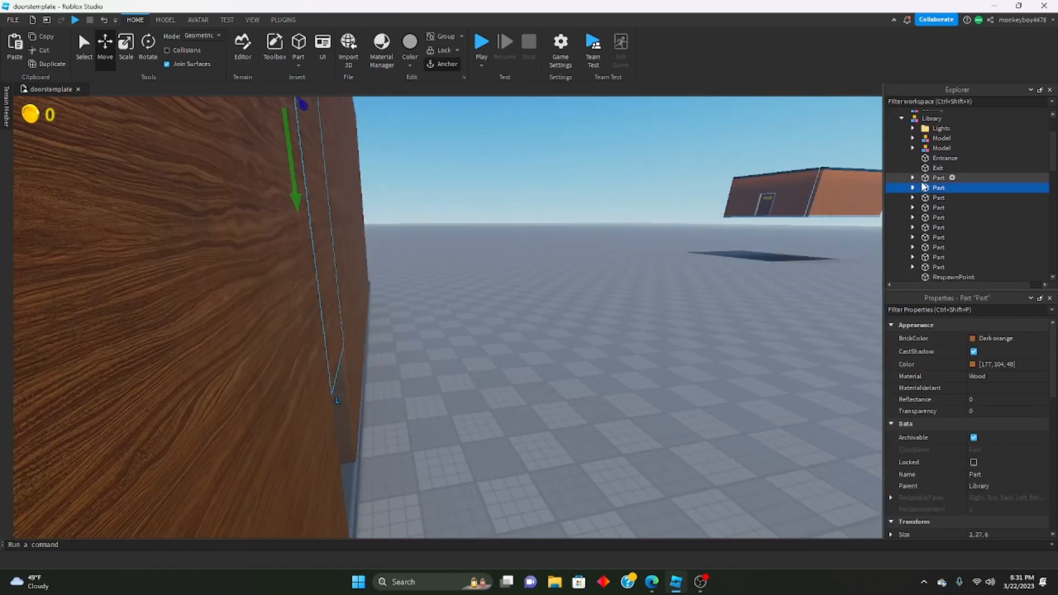
- Drag the Library model into ReplicatedStorage, leaving only the empty baseplate
{"action": "left_click", "coordinate": [953, 277]}
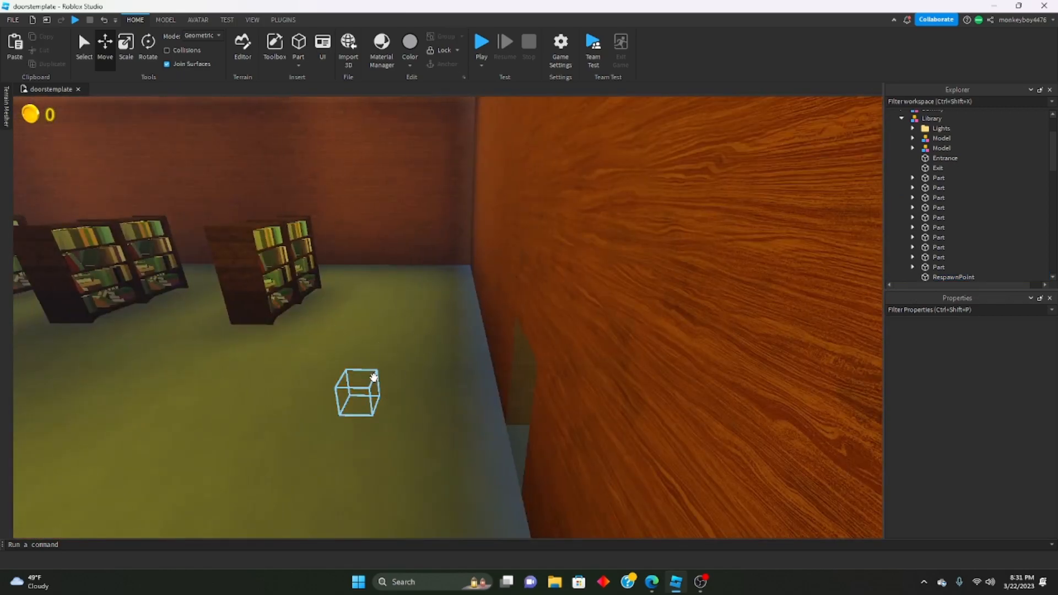
{"action": "left_click", "coordinate": [932, 117]}
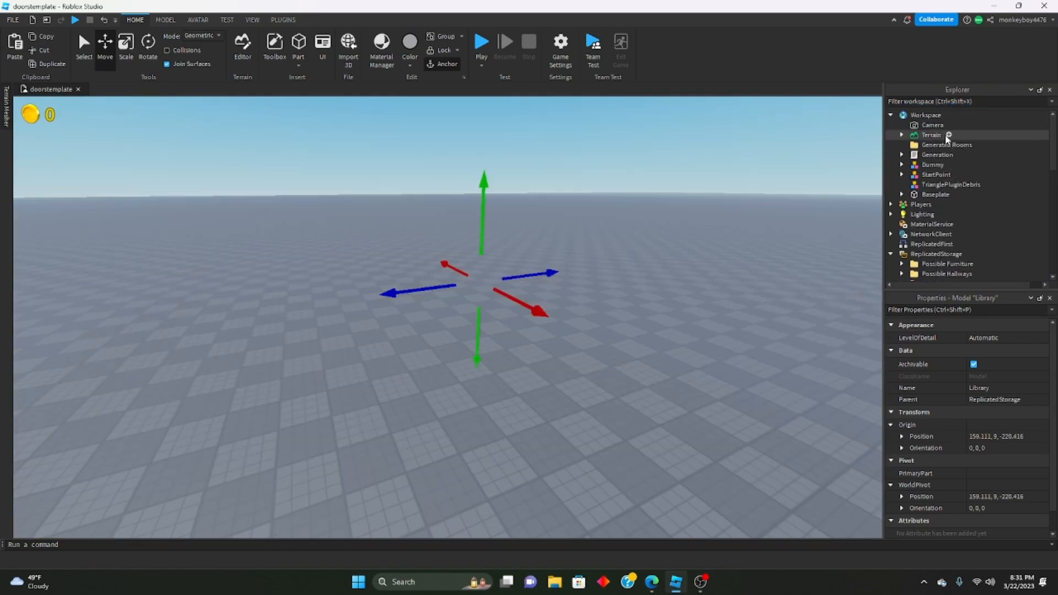
- Set numRooms = 100 in the Generation script and locate the room loop
{"action": "double_click", "coordinate": [937, 155]}
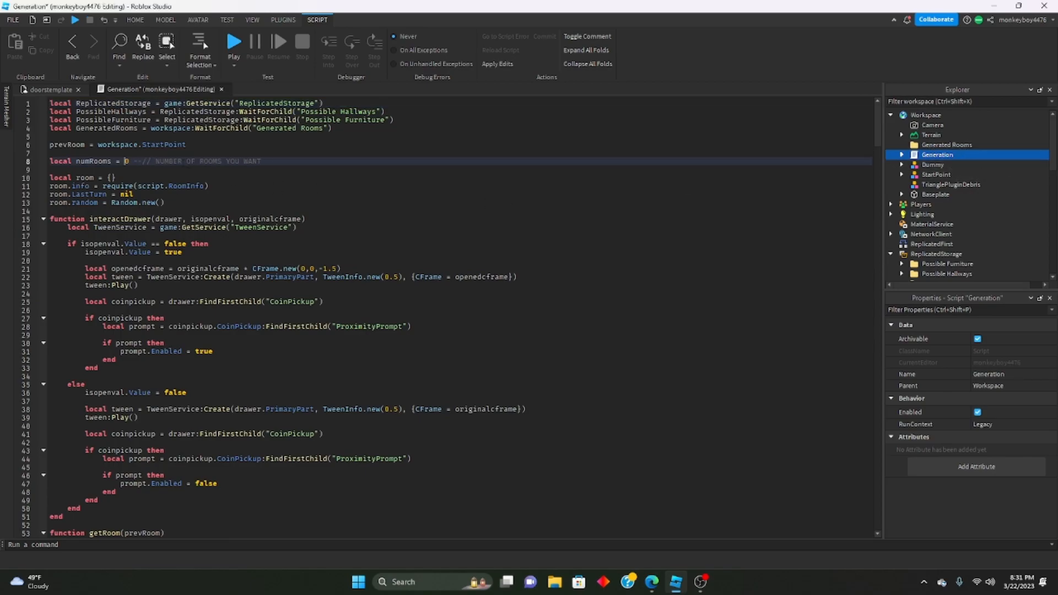
{"action": "type", "text": "100"}
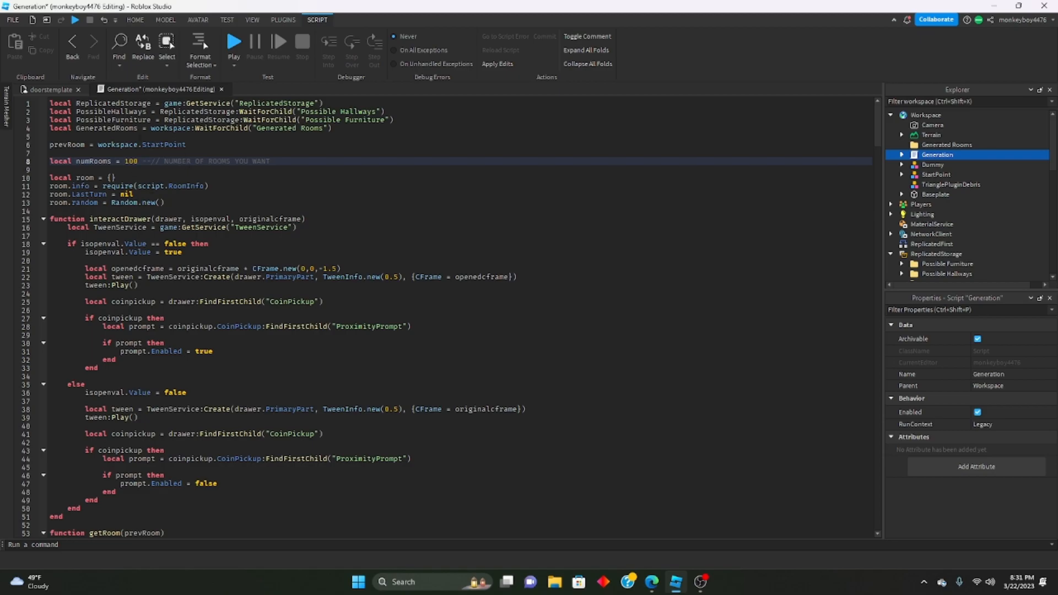
{"action": "scroll", "scroll_direction": "down", "scroll_amount": 3}
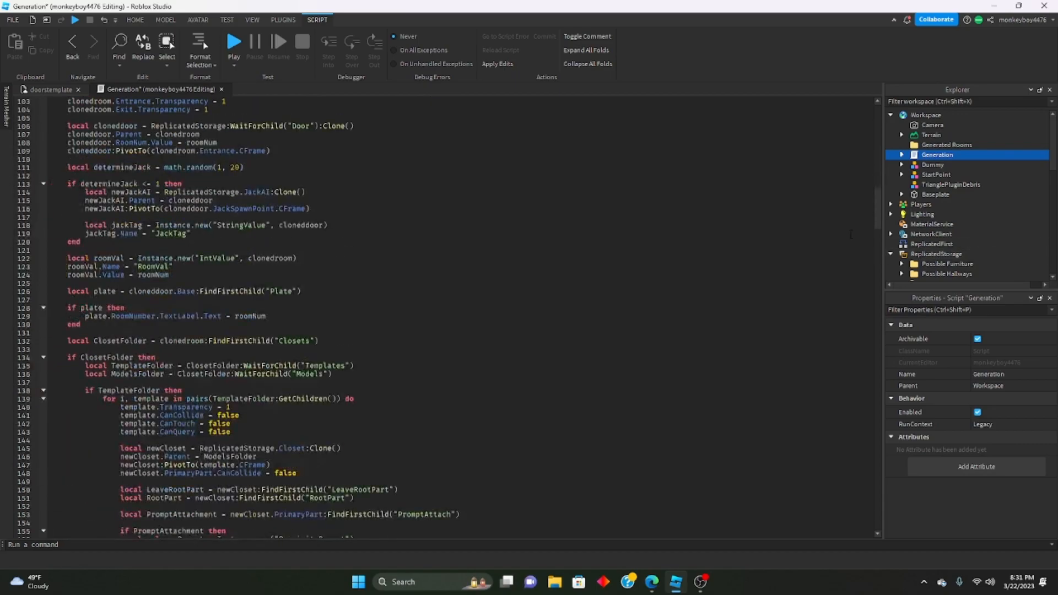
{"action": "scroll", "scroll_direction": "down", "scroll_amount": 3}
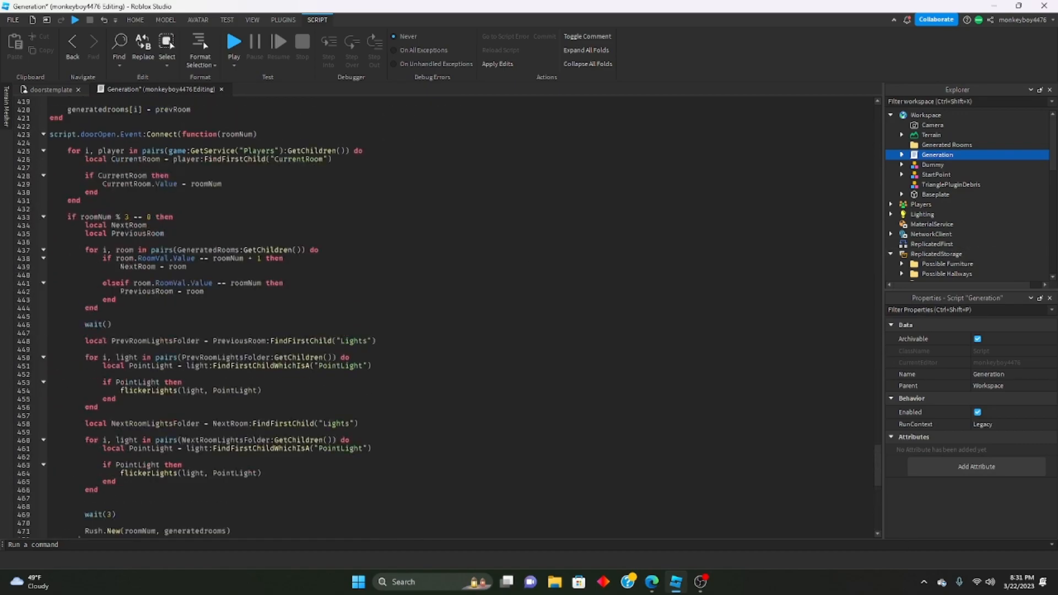
{"action": "scroll", "scroll_direction": "up", "scroll_amount": 3}
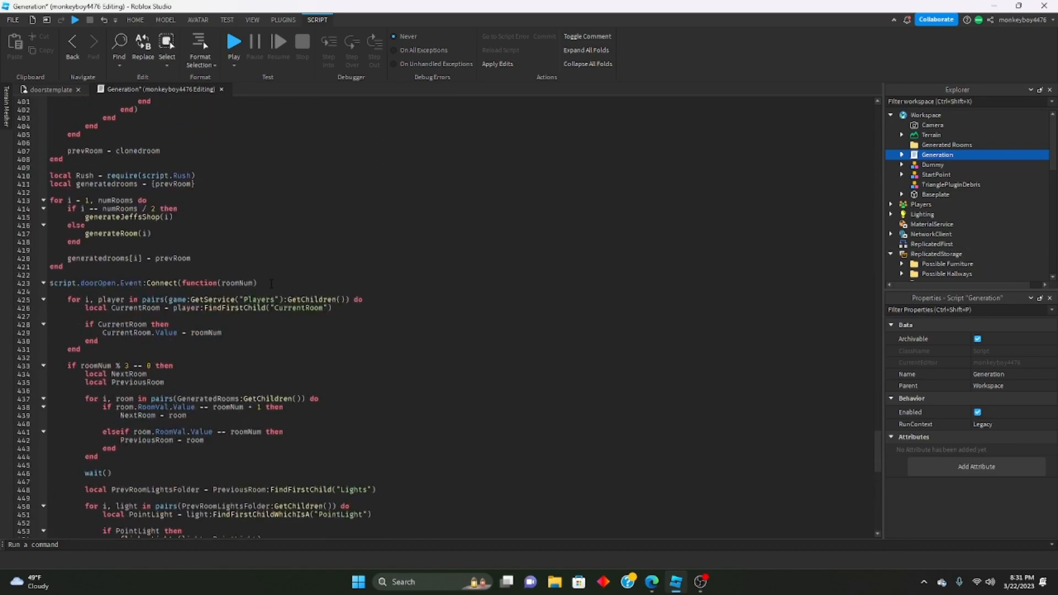
{"action": "scroll", "scroll_direction": "down", "scroll_amount": 3}
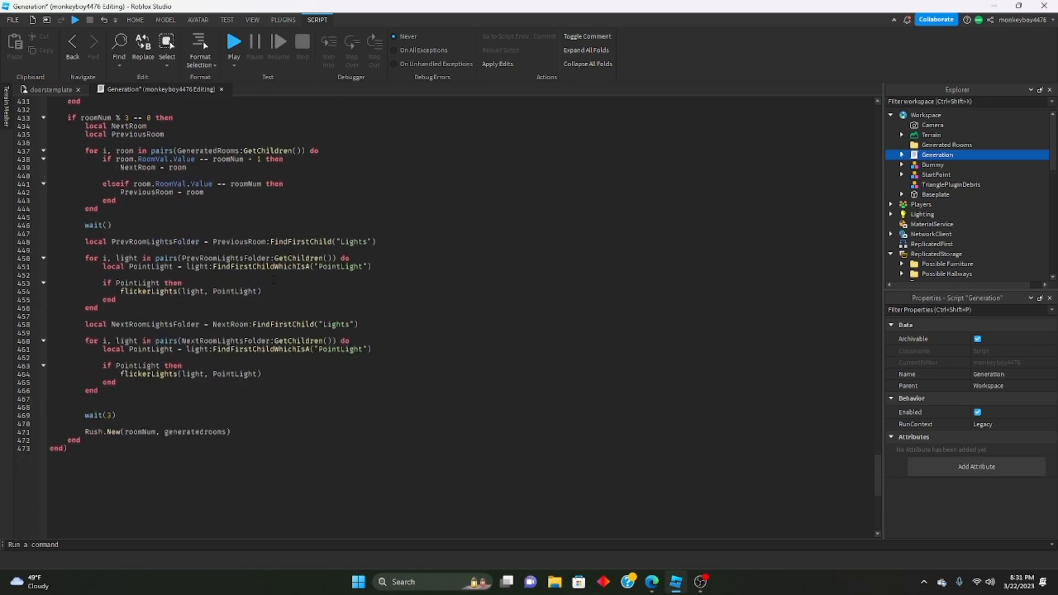
{"action": "scroll", "scroll_direction": "up", "scroll_amount": 3}
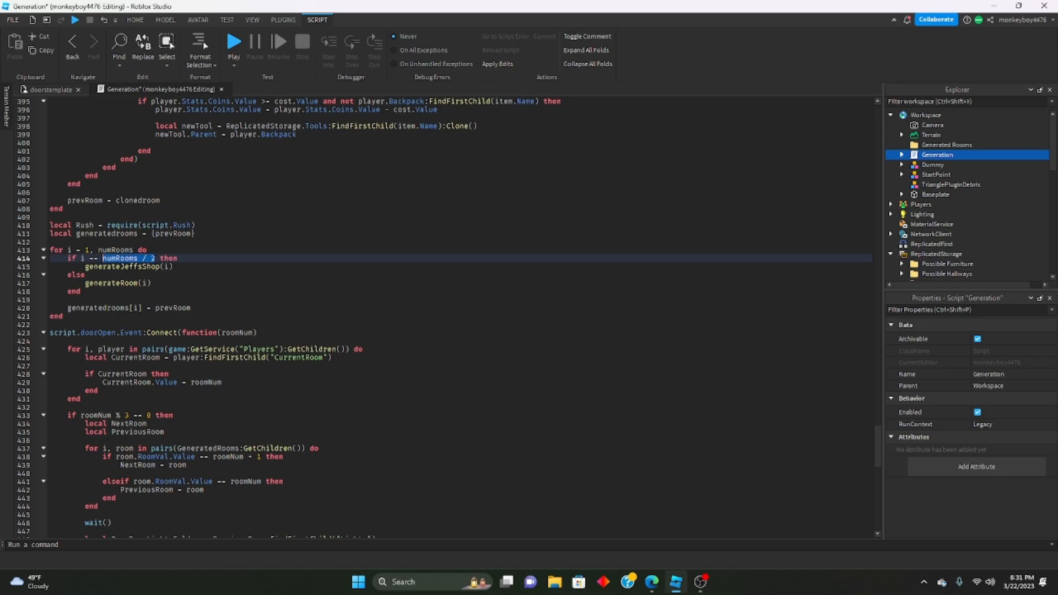
- Replace the halfway-room condition with 'if i == 52 then' for Jeff's Shop
{"action": "key", "text": "Delete"}
{"action": "type", "text": "5"}
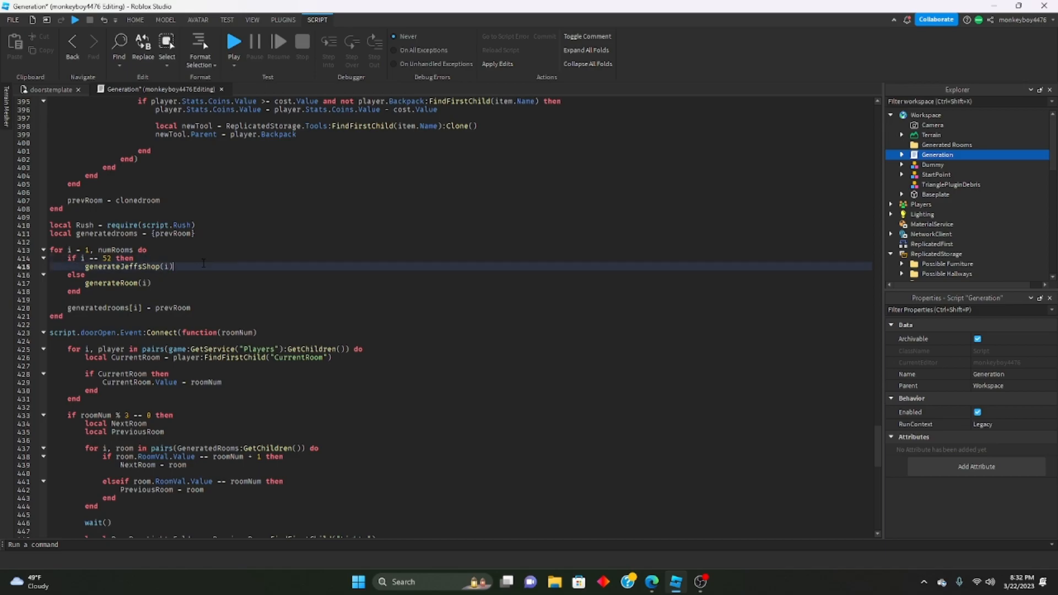
{"action": "scroll", "scroll_direction": "up", "scroll_amount": 3}
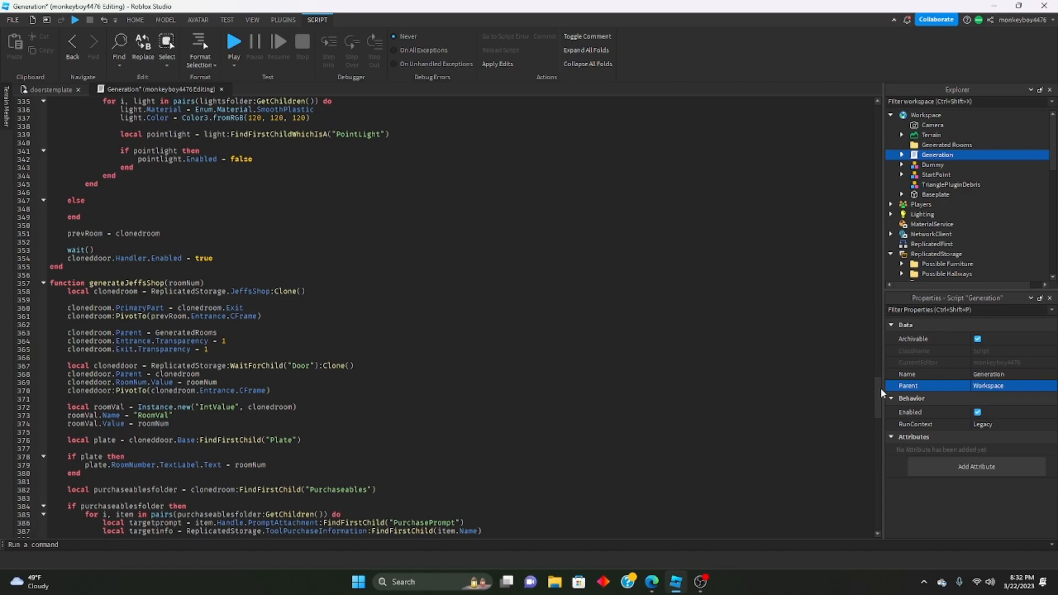
{"action": "scroll", "scroll_direction": "up", "scroll_amount": 3}
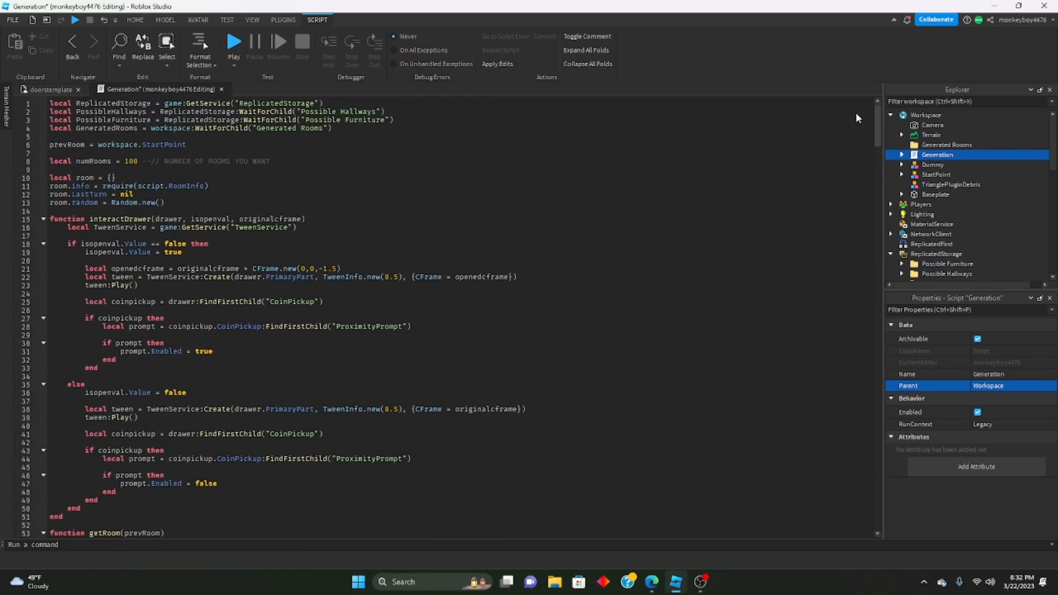
{"action": "scroll", "scroll_direction": "down", "scroll_amount": 3}
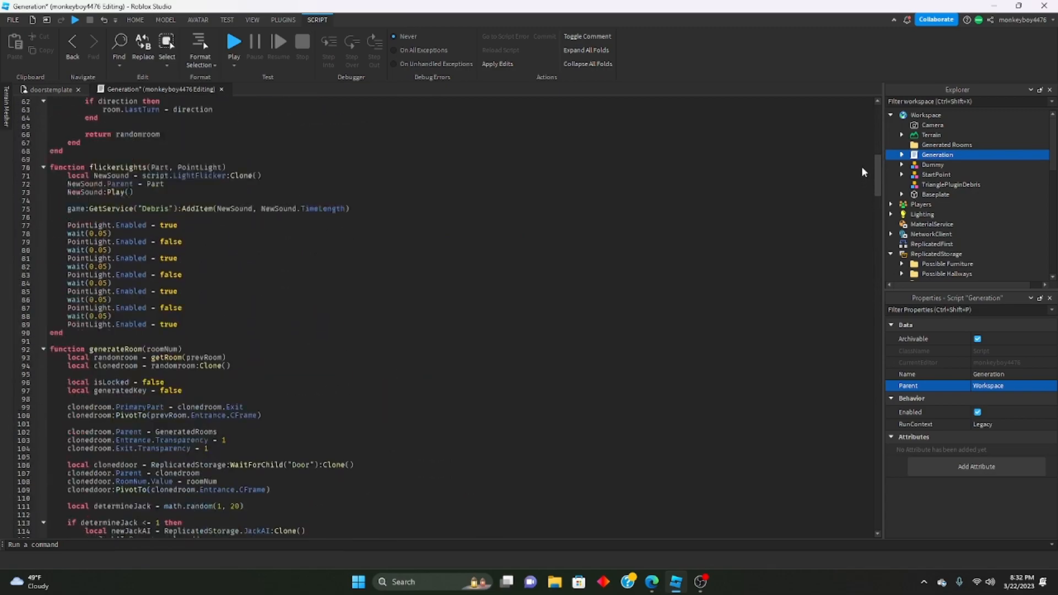
{"action": "scroll", "scroll_direction": "down", "scroll_amount": 3}
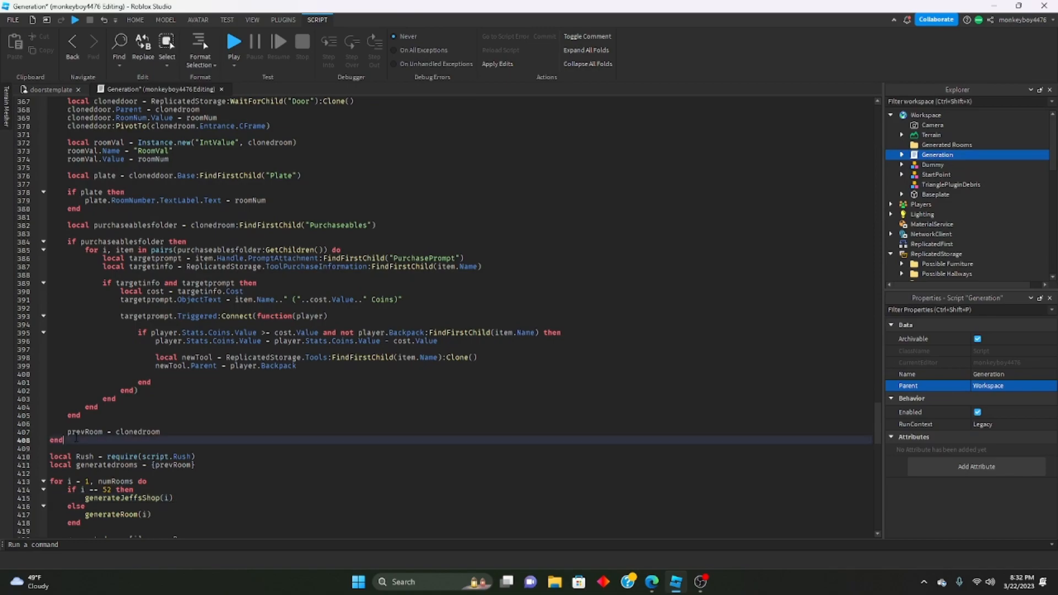
- Add function generateLibrary(roomNum) below Jeff's Shop with the copied generateJeffsShop body
{"action": "double_click", "coordinate": [143, 431]}
{"action": "type", "text": "function"}
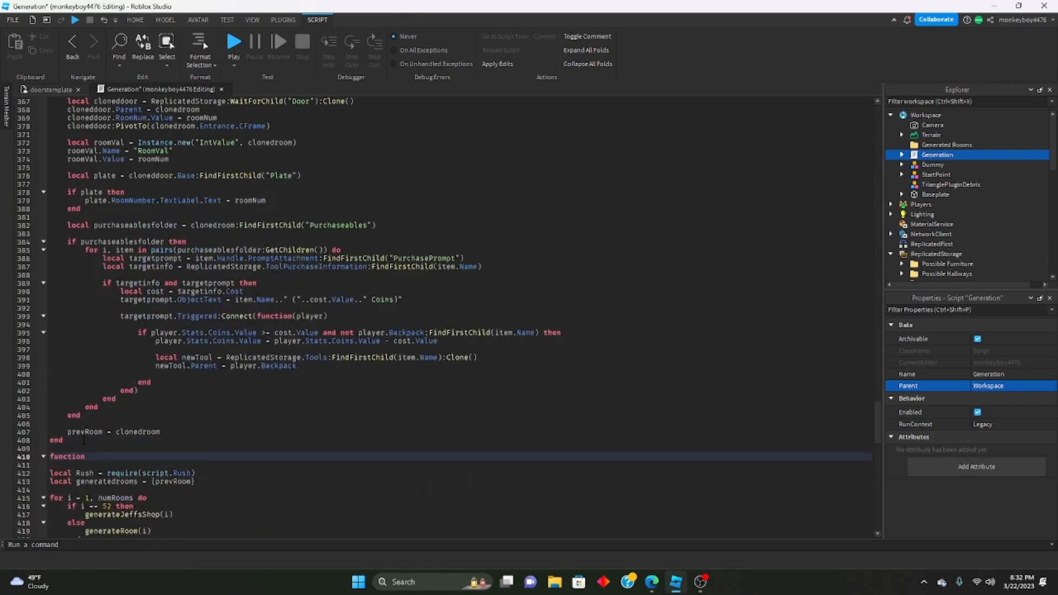
{"action": "type", "text": "generateLib"}
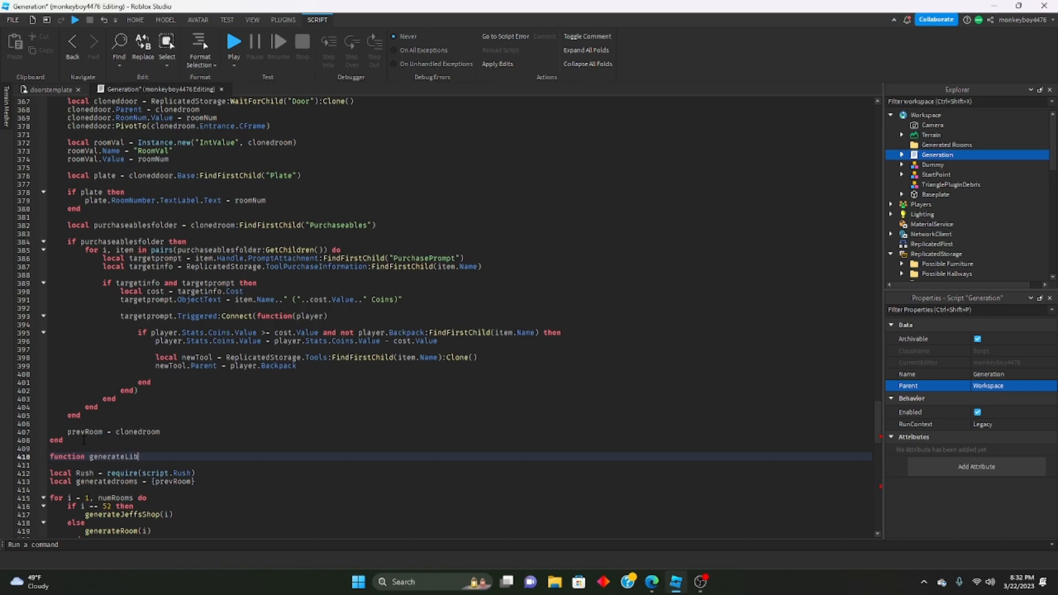
{"action": "type", "text": "rary()"}
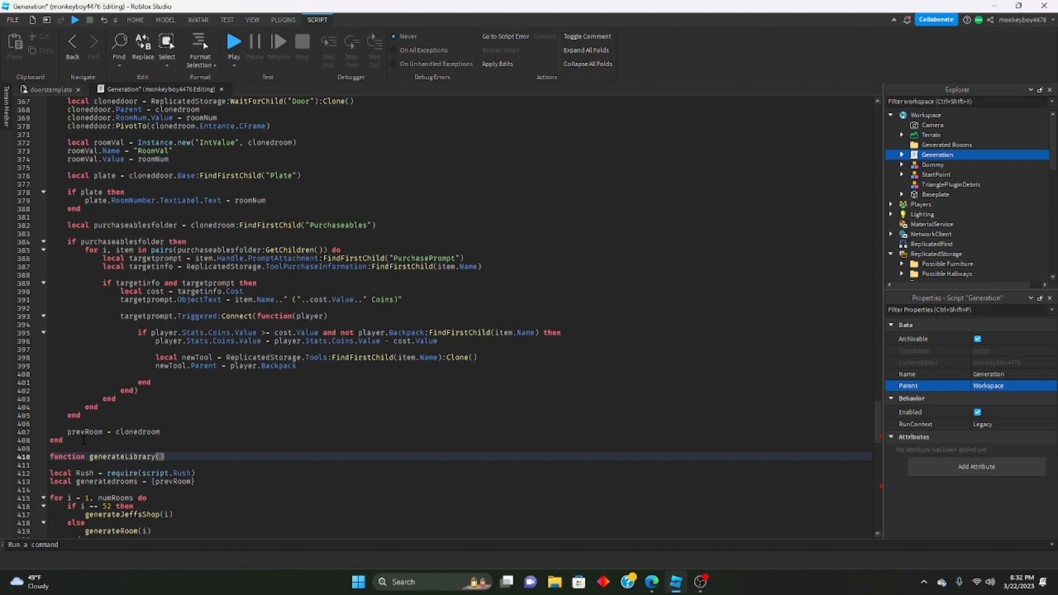
{"action": "type", "text": "roomNum"}
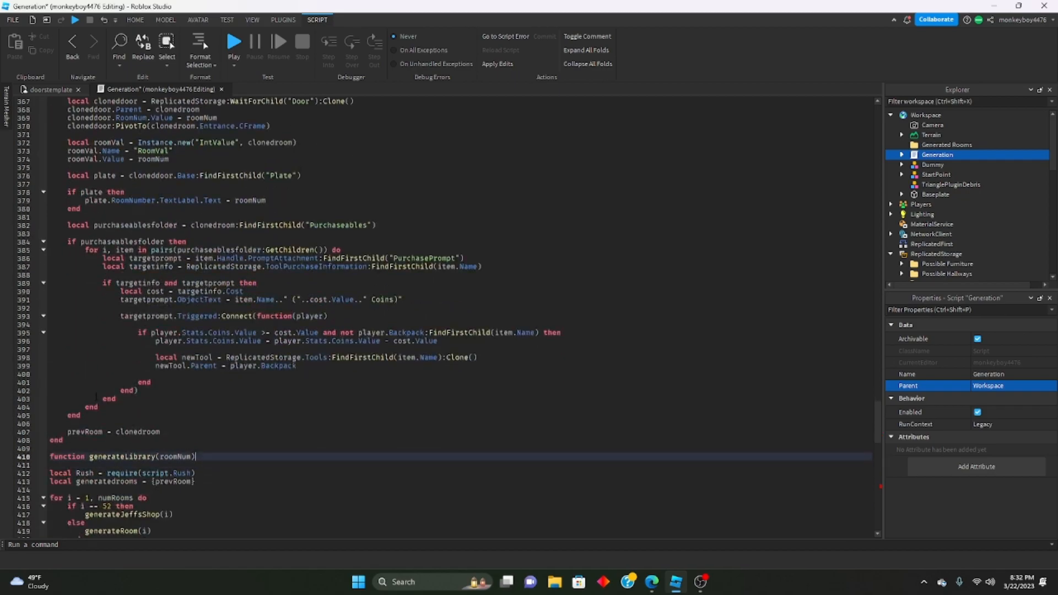
{"action": "scroll", "scroll_direction": "up", "scroll_amount": 3}
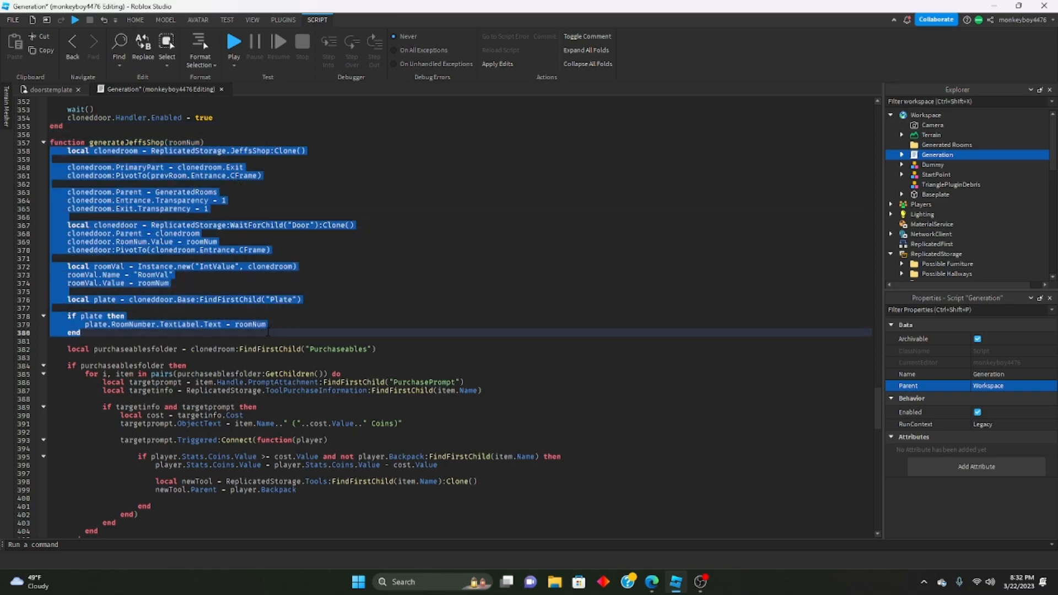
{"action": "scroll", "scroll_direction": "down", "scroll_amount": 3}
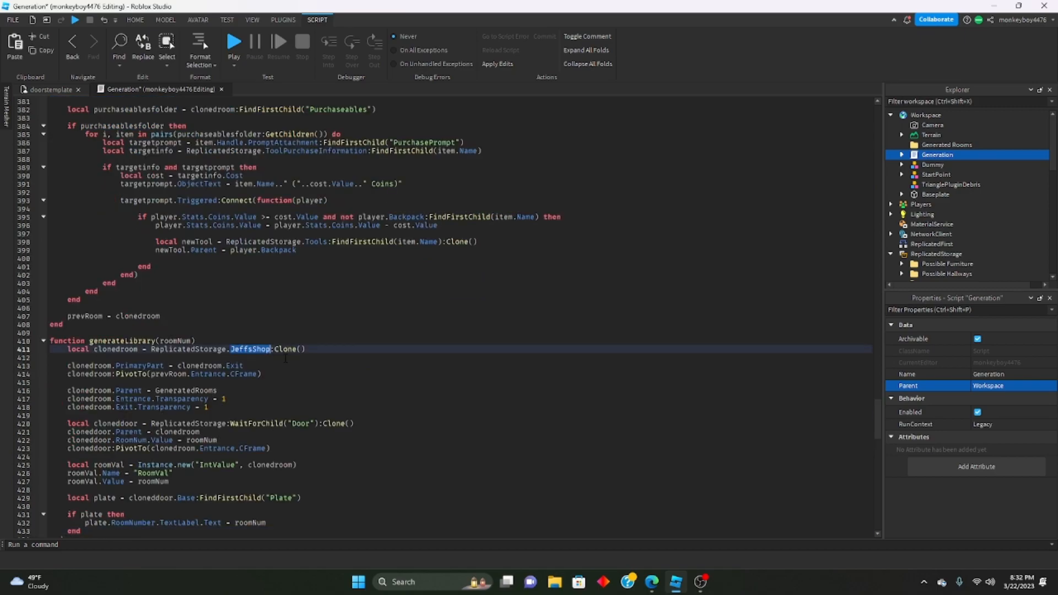
- Rename the cloned model from JeffsShop to Library and return to the 3D view
{"action": "type", "text": "Library"}
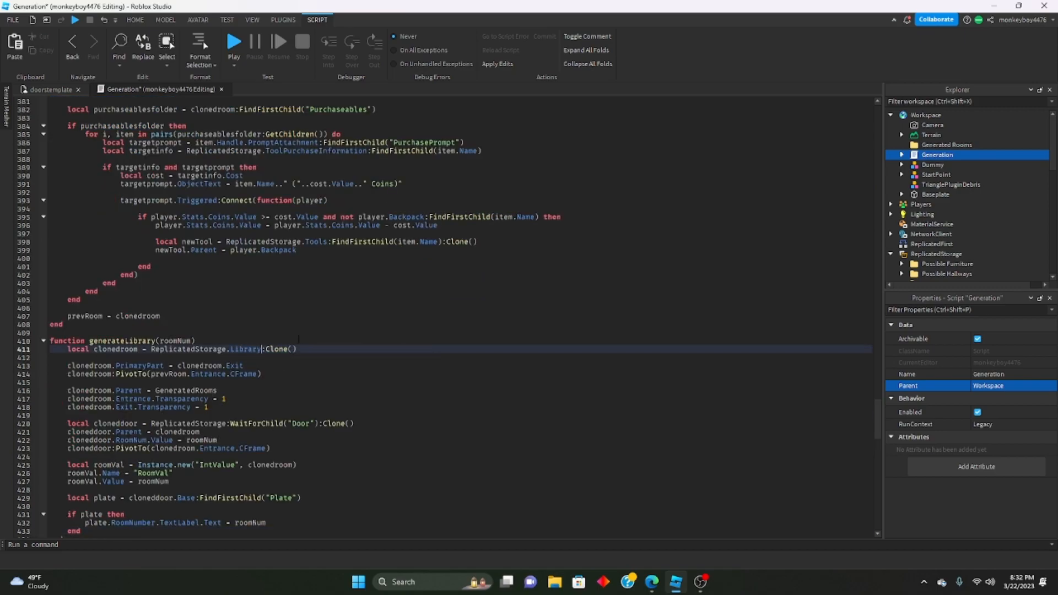
{"action": "scroll", "scroll_direction": "down", "scroll_amount": 3}
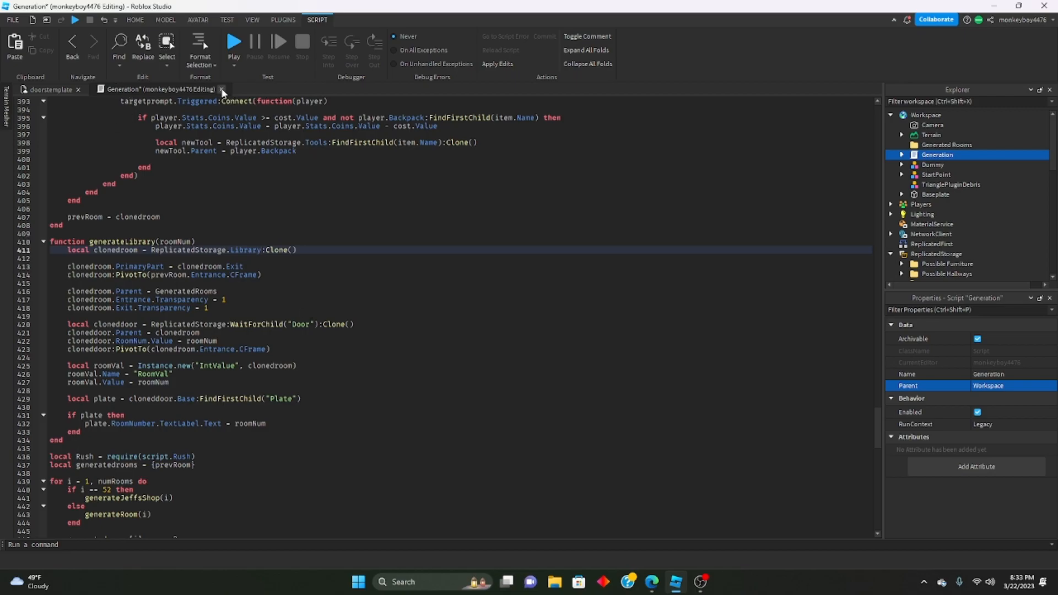
{"action": "left_click", "coordinate": [481, 47]}
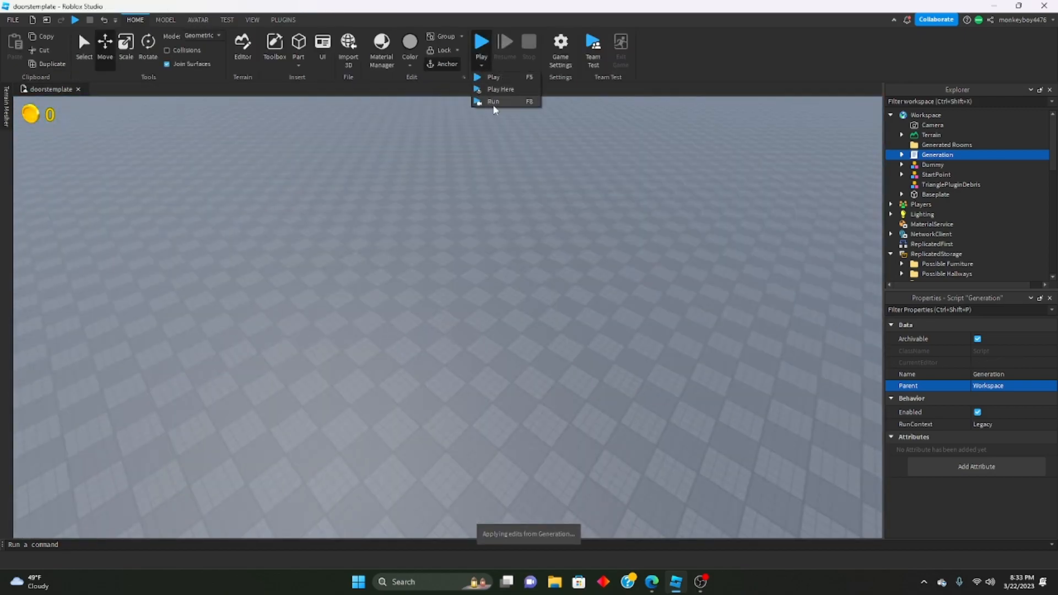
{"action": "left_click", "coordinate": [494, 101]}
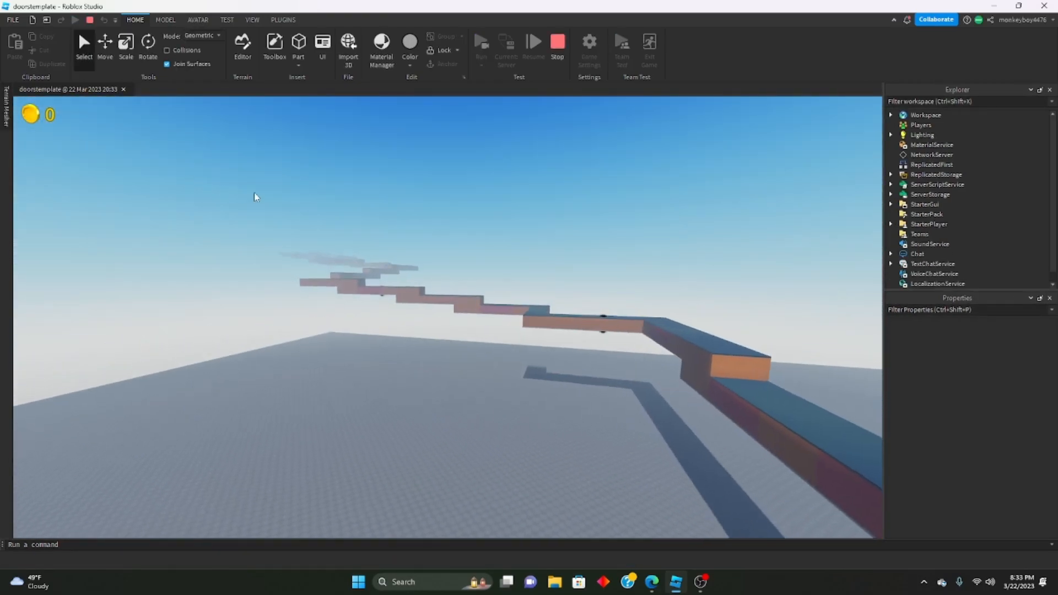
{"action": "left_click", "coordinate": [432, 365]}
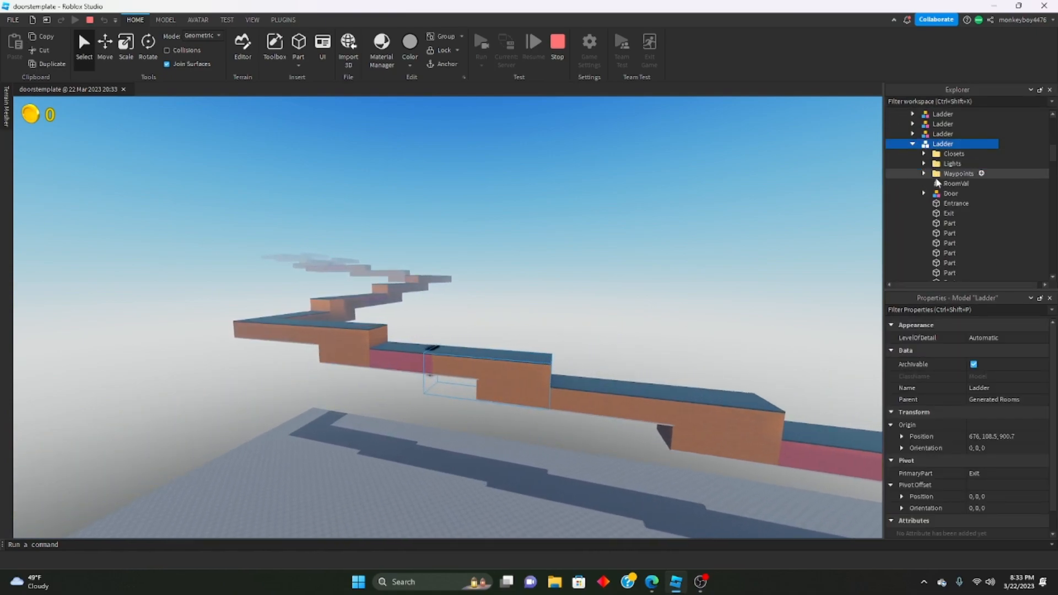
{"action": "left_click", "coordinate": [956, 184]}
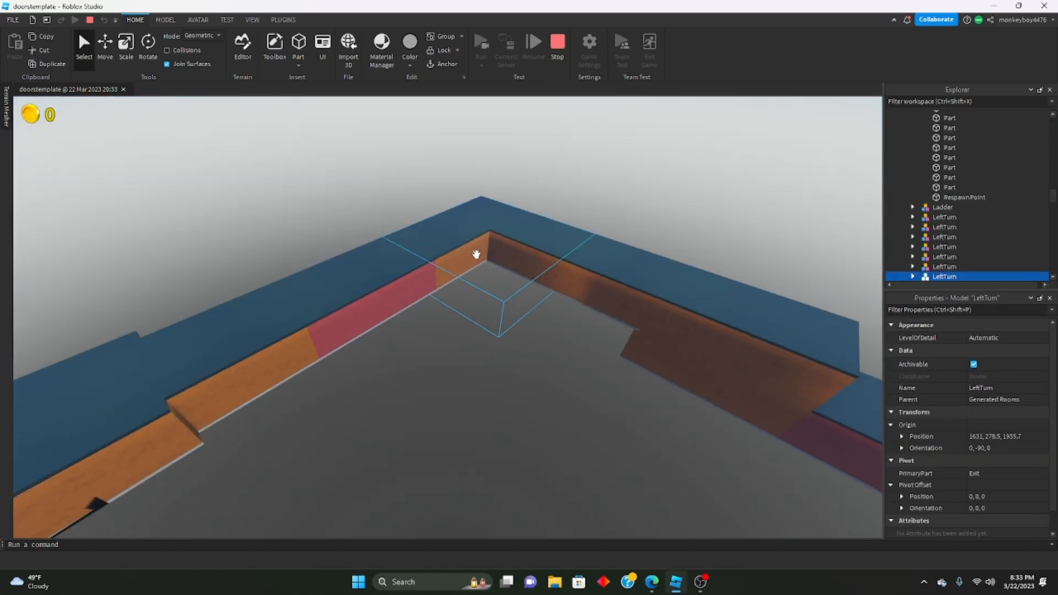
{"action": "left_click", "coordinate": [251, 19]}
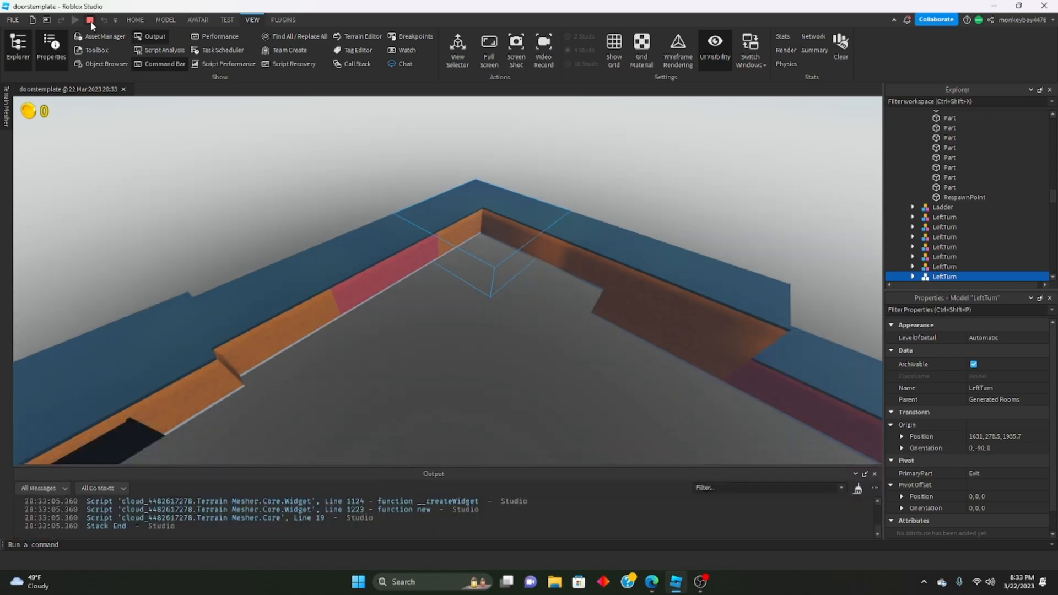
{"action": "left_click", "coordinate": [74, 19]}
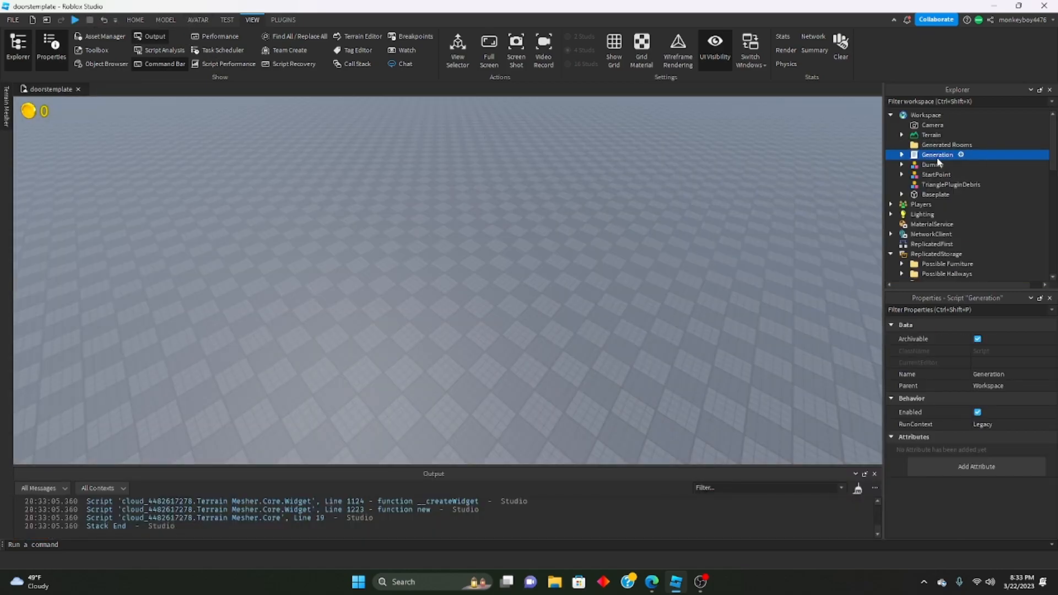
- Insert 'elseif i == 50 then generateLibrary(i)' before the room loop's else branch
{"action": "double_click", "coordinate": [937, 155]}
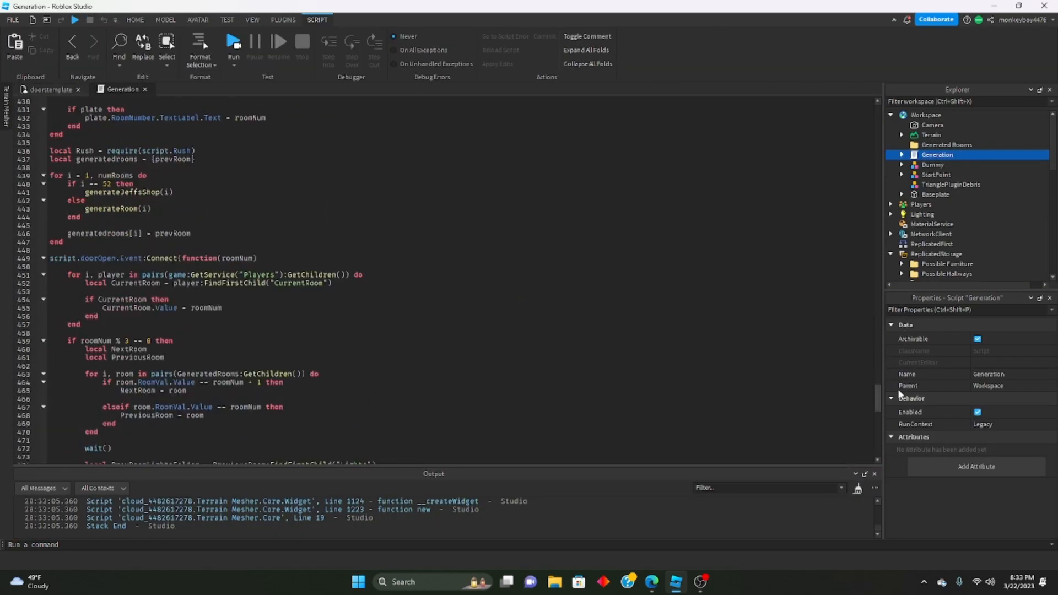
{"action": "scroll", "scroll_direction": "up", "scroll_amount": 3}
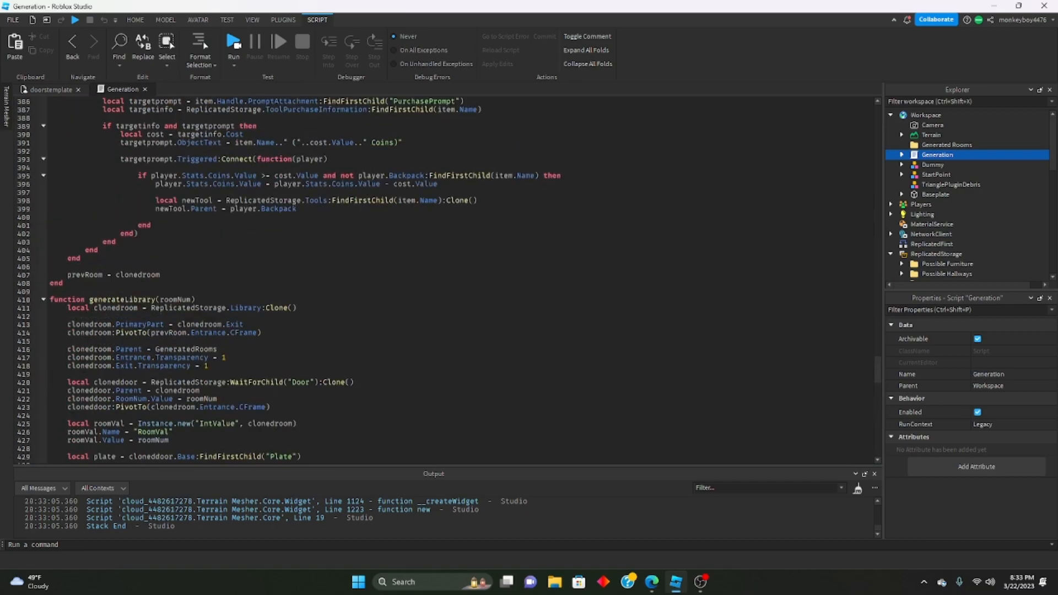
{"action": "scroll", "scroll_direction": "down", "scroll_amount": 3}
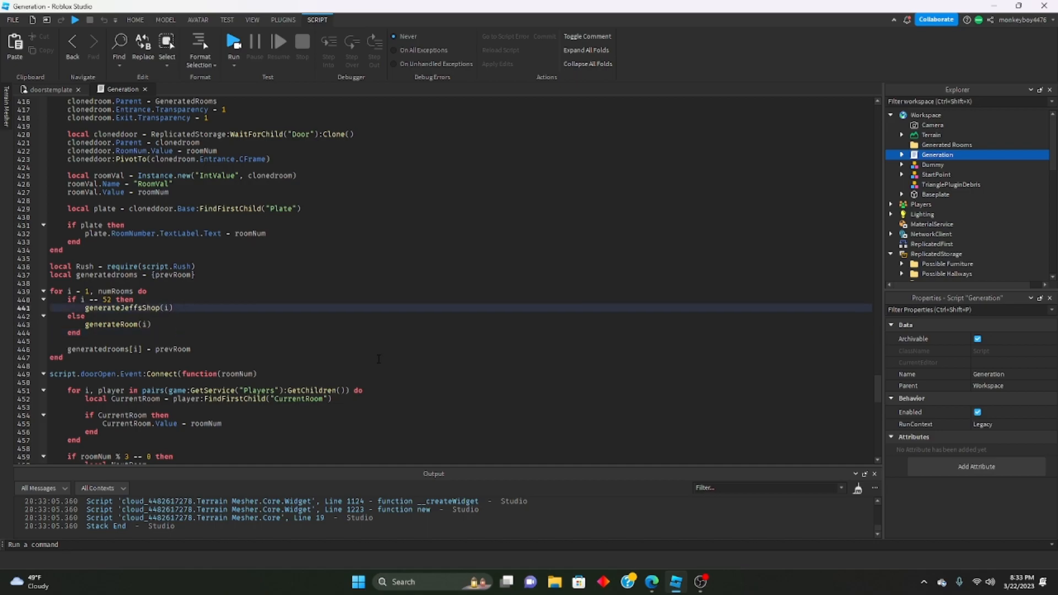
{"action": "left_click", "coordinate": [76, 316]}
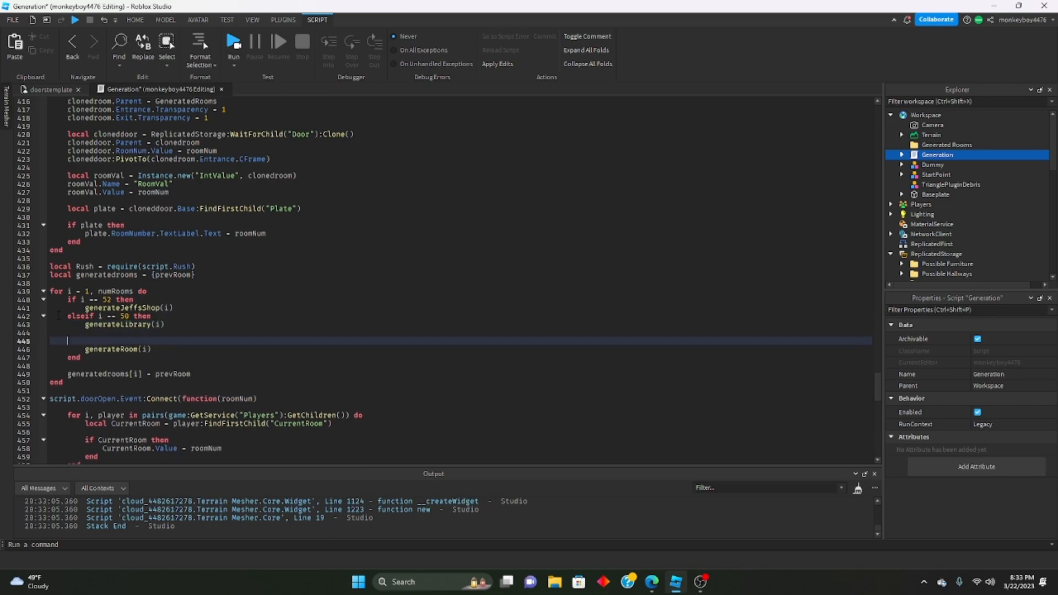
{"action": "type", "text": "else"}
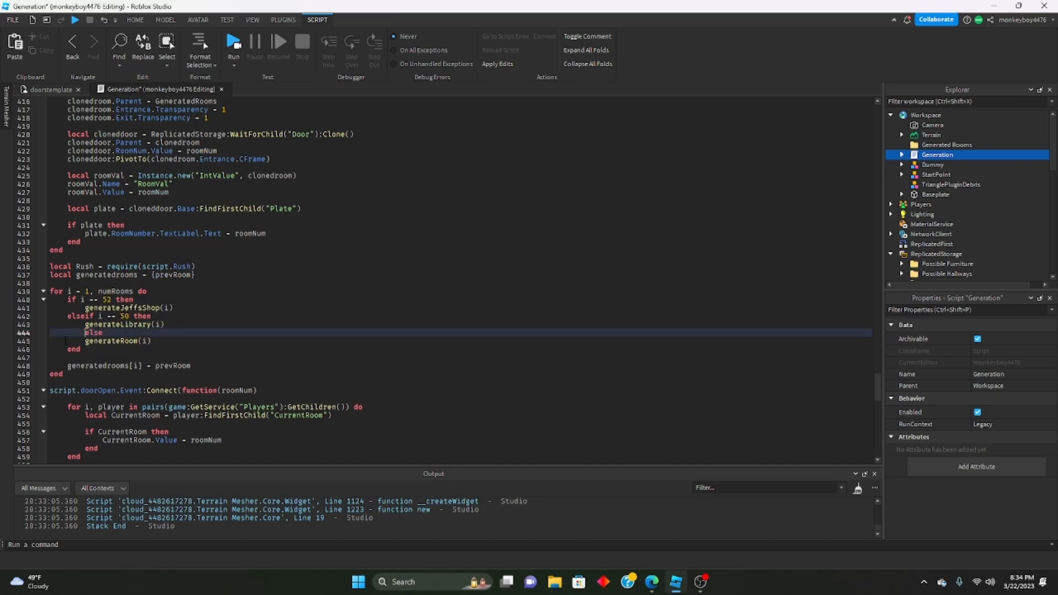
{"action": "left_click", "coordinate": [134, 20]}
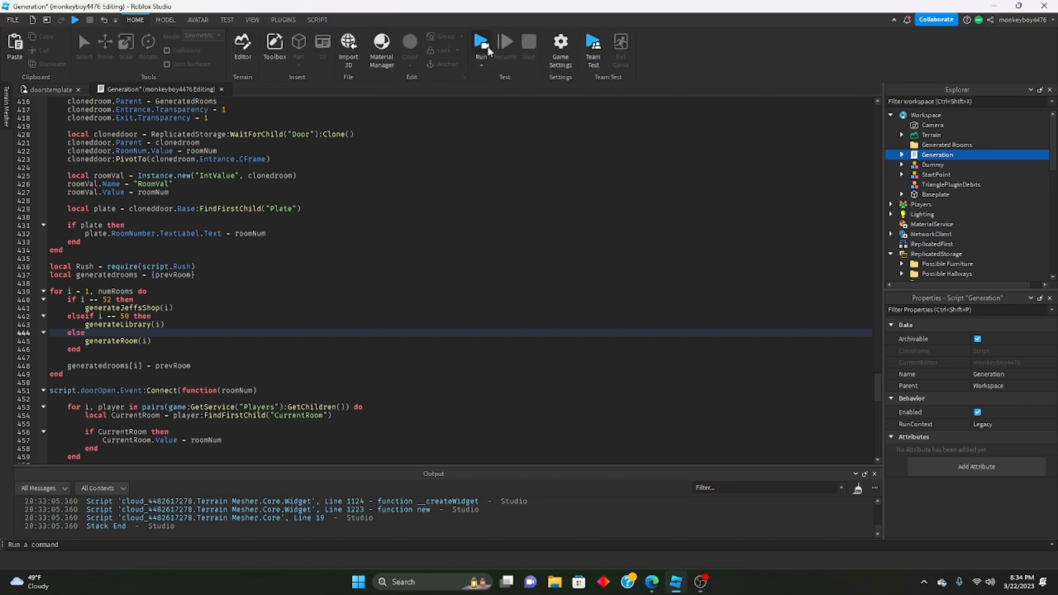
{"action": "left_click", "coordinate": [481, 42]}
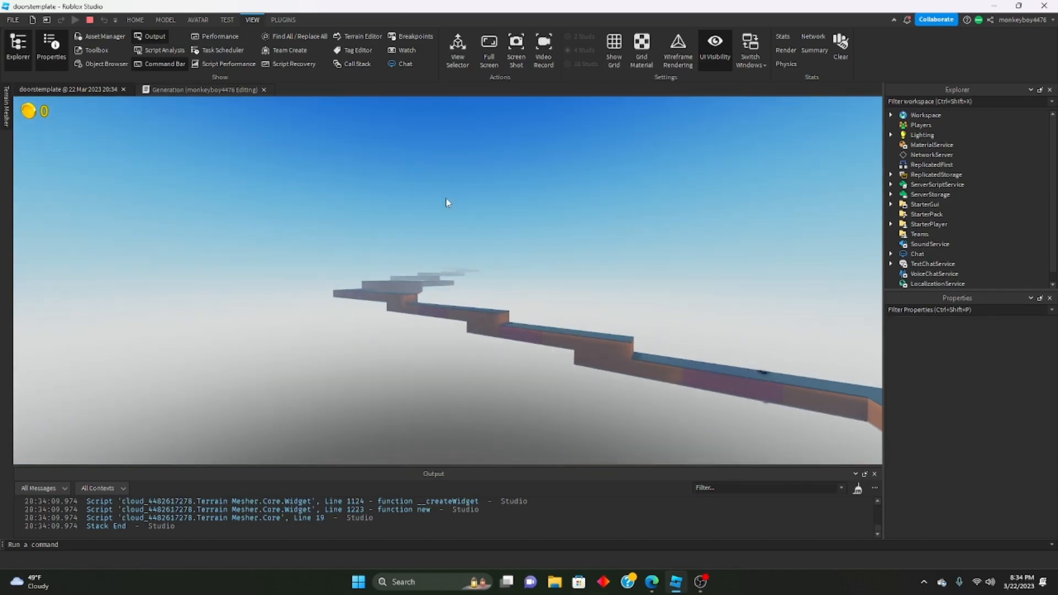
{"action": "left_click", "coordinate": [942, 285]}
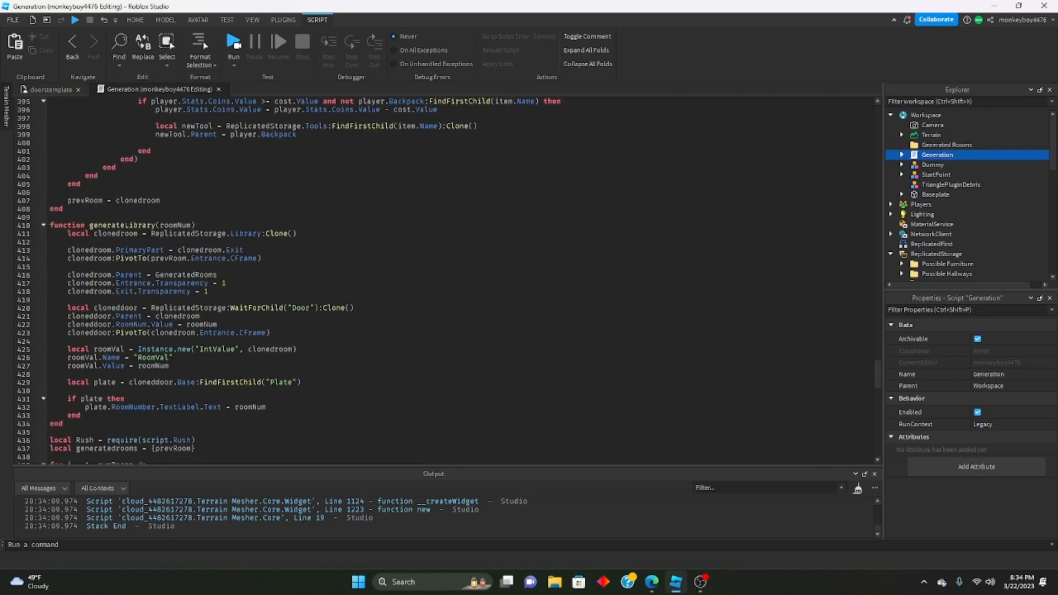
- Review the generateLibrary function ending with prevRoom, then show the HOME ribbon for playtesting
{"action": "scroll", "scroll_direction": "up", "scroll_amount": 3}
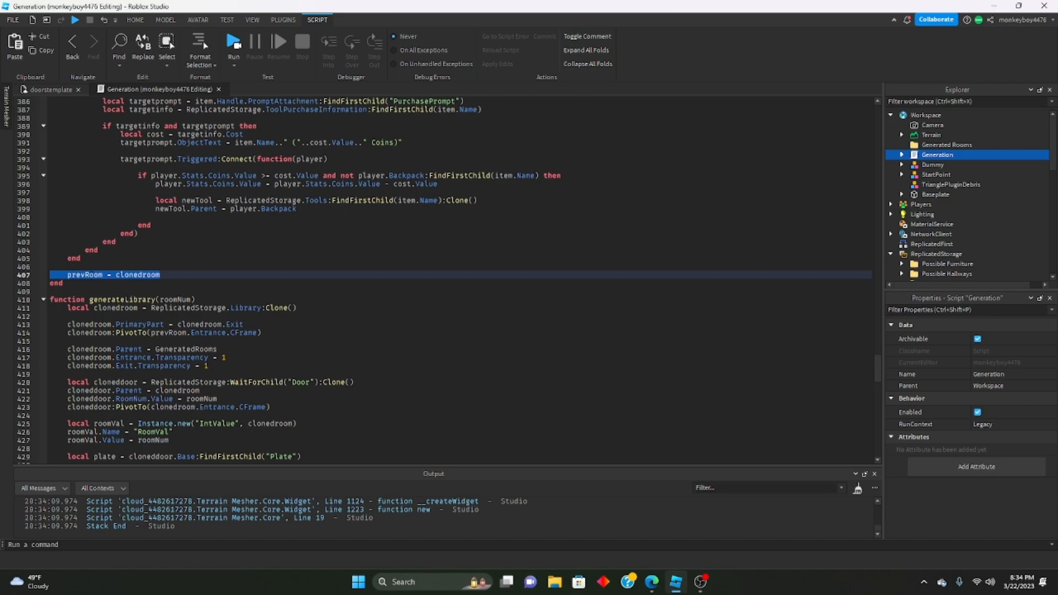
{"action": "scroll", "scroll_direction": "up", "scroll_amount": 3}
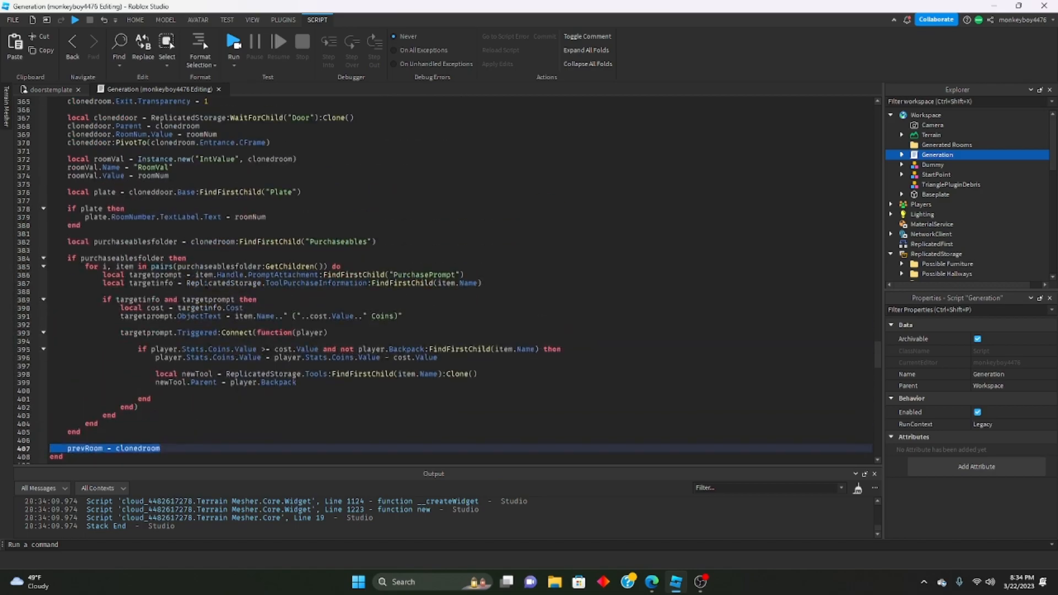
{"action": "scroll", "scroll_direction": "up", "scroll_amount": 3}
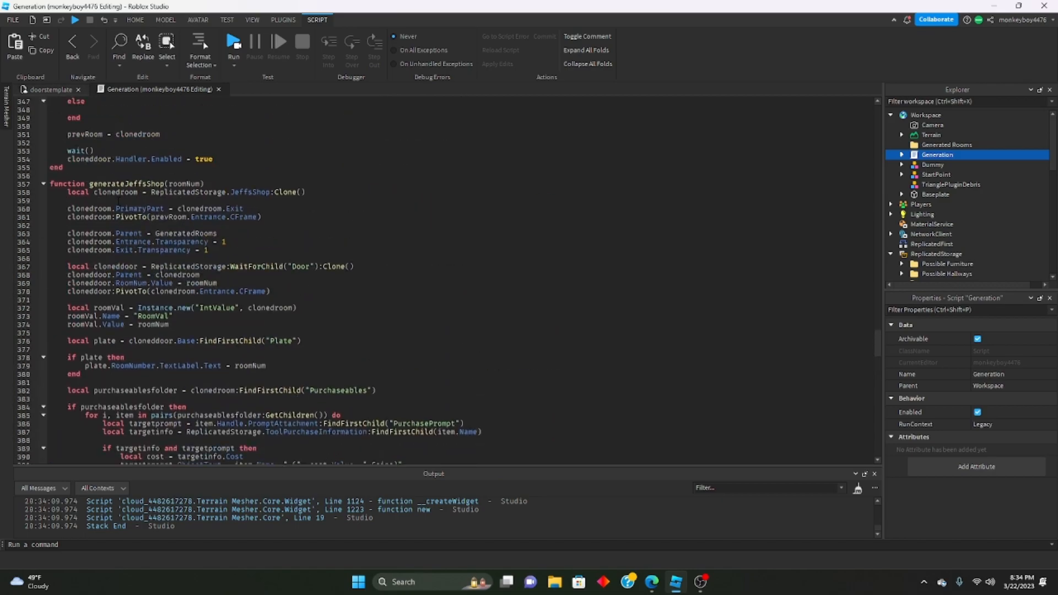
{"action": "scroll", "scroll_direction": "down", "scroll_amount": 3}
{"action": "type", "text": "prevRoom = clonedroom"}
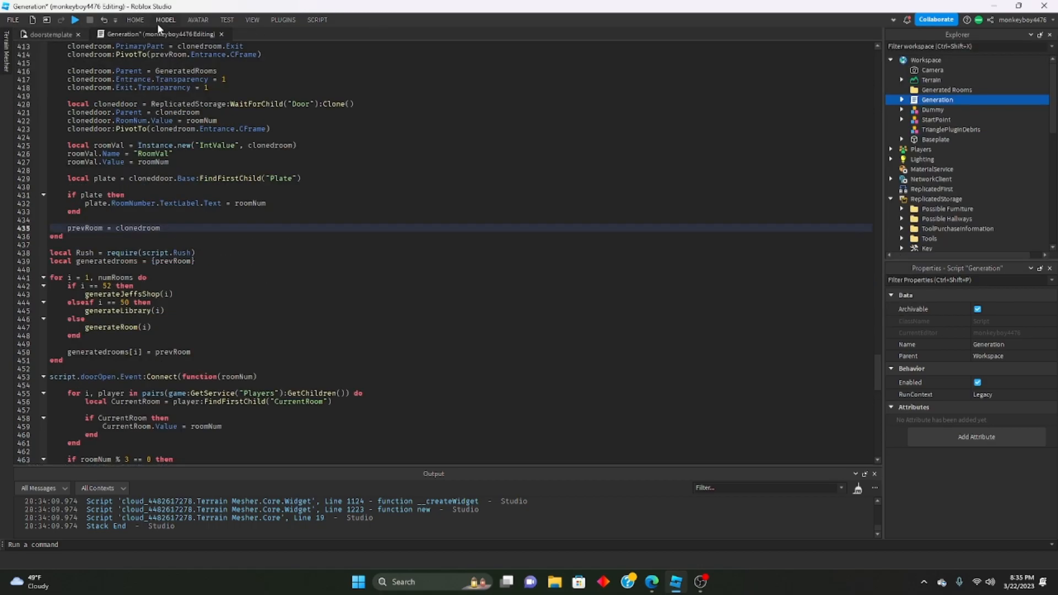
{"action": "left_click", "coordinate": [135, 20]}
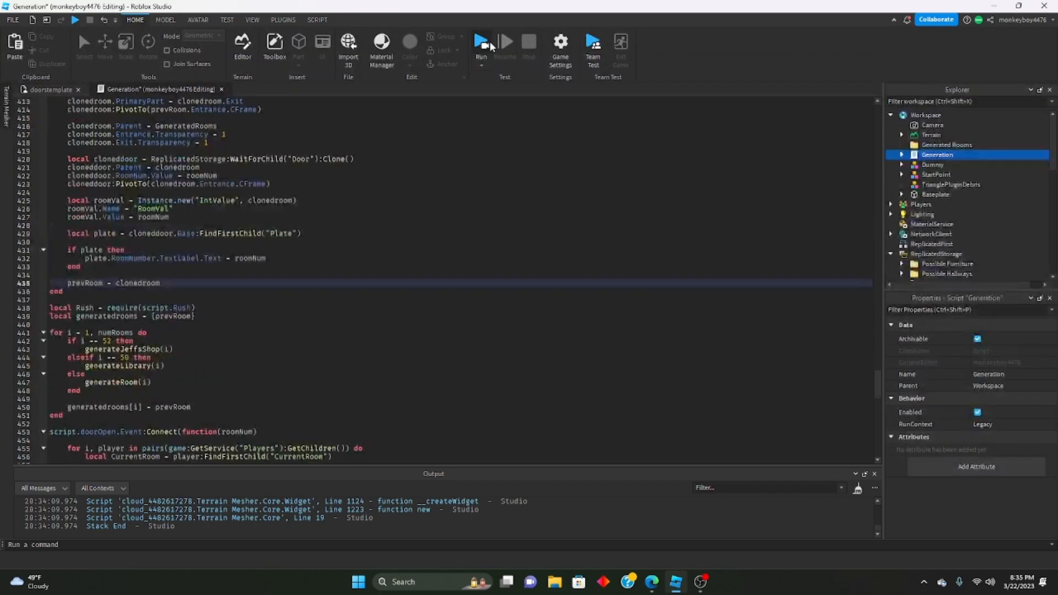
{"action": "left_click", "coordinate": [482, 42]}
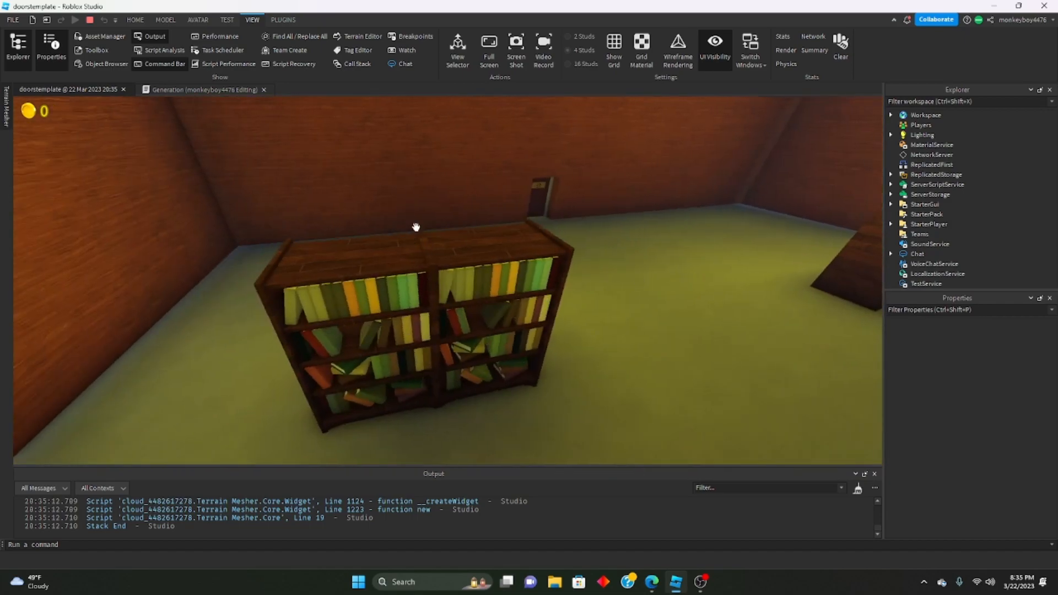
{"action": "mouse_move", "coordinate": [463, 228]}
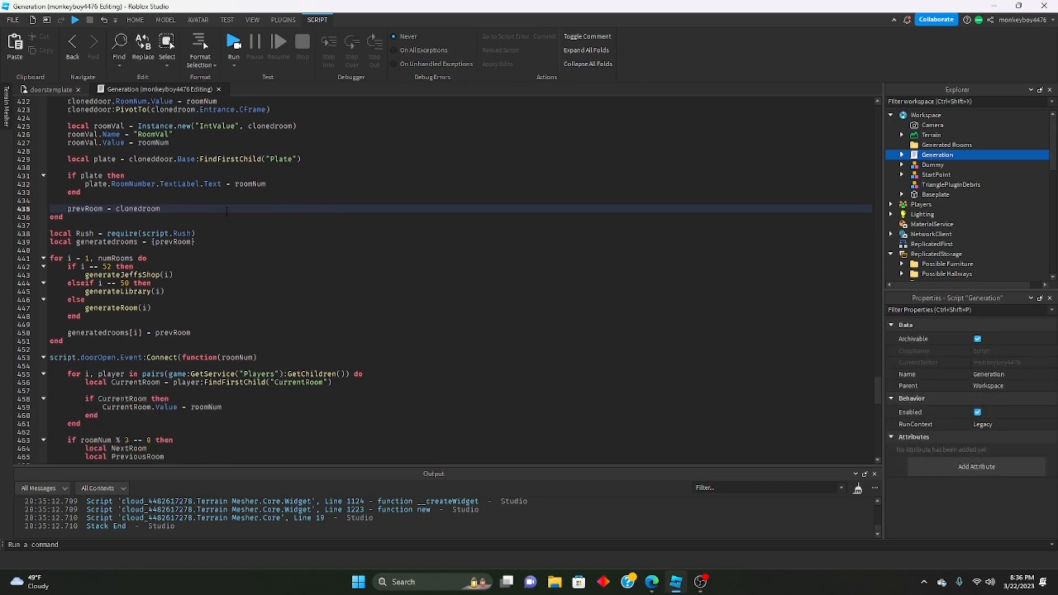
{"action": "scroll", "scroll_direction": "down", "scroll_amount": 3}
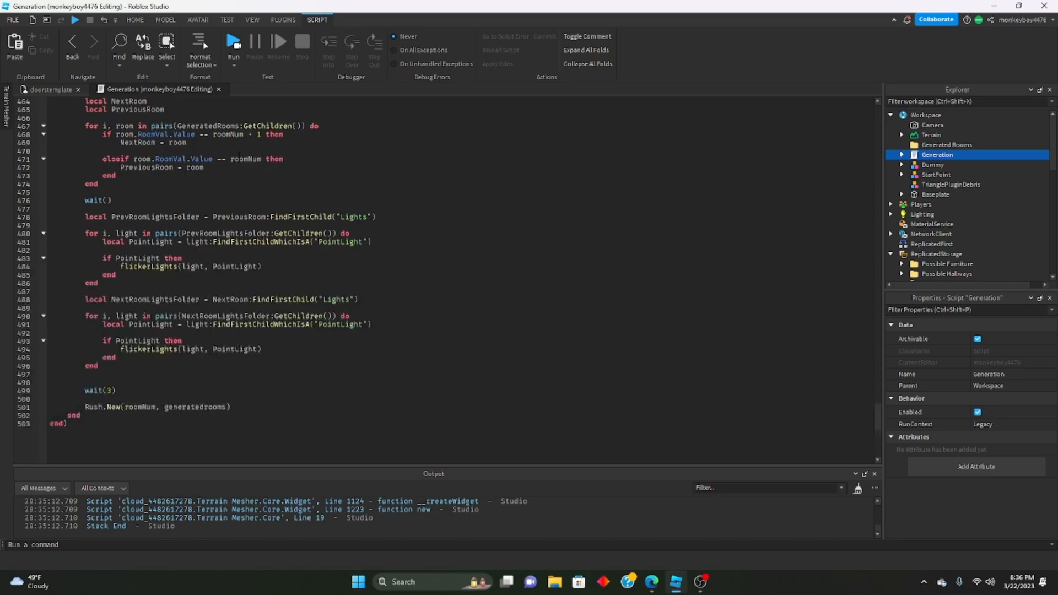
{"action": "scroll", "scroll_direction": "up", "scroll_amount": 3}
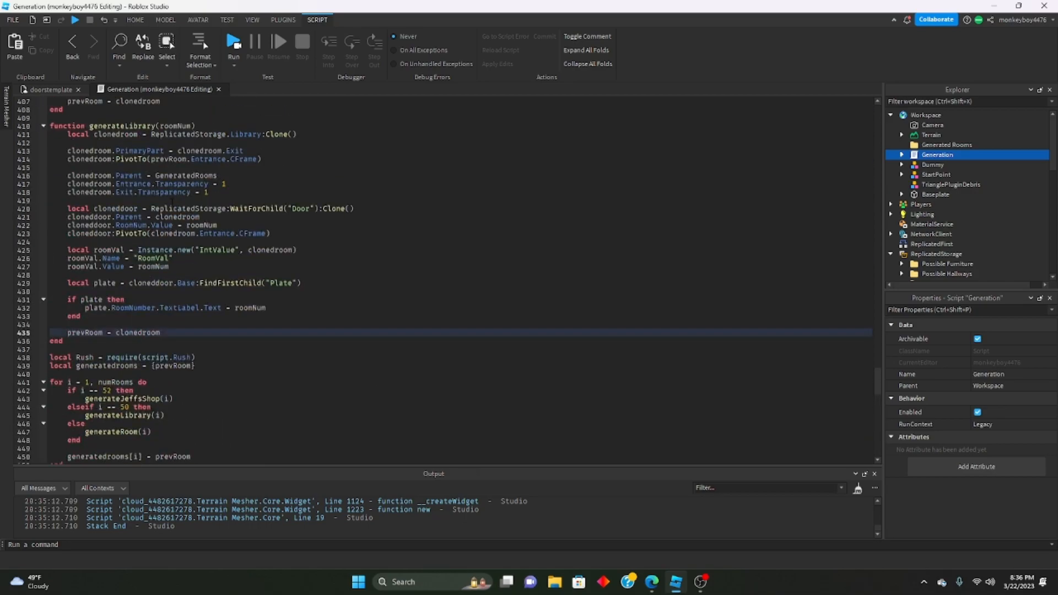
{"action": "scroll", "scroll_direction": "down", "scroll_amount": 3}
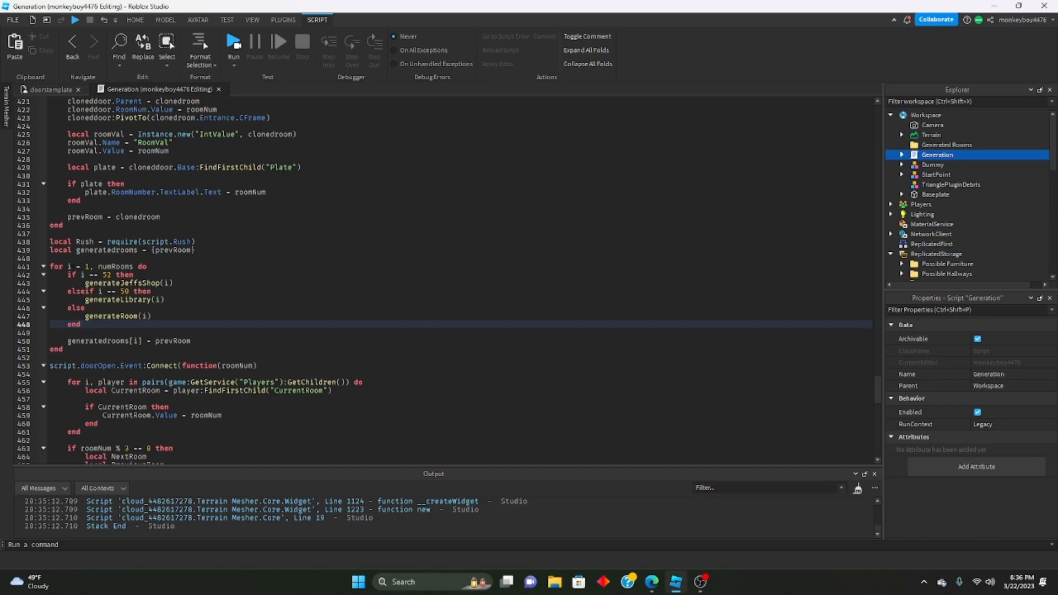
{"action": "double_click", "coordinate": [115, 266]}
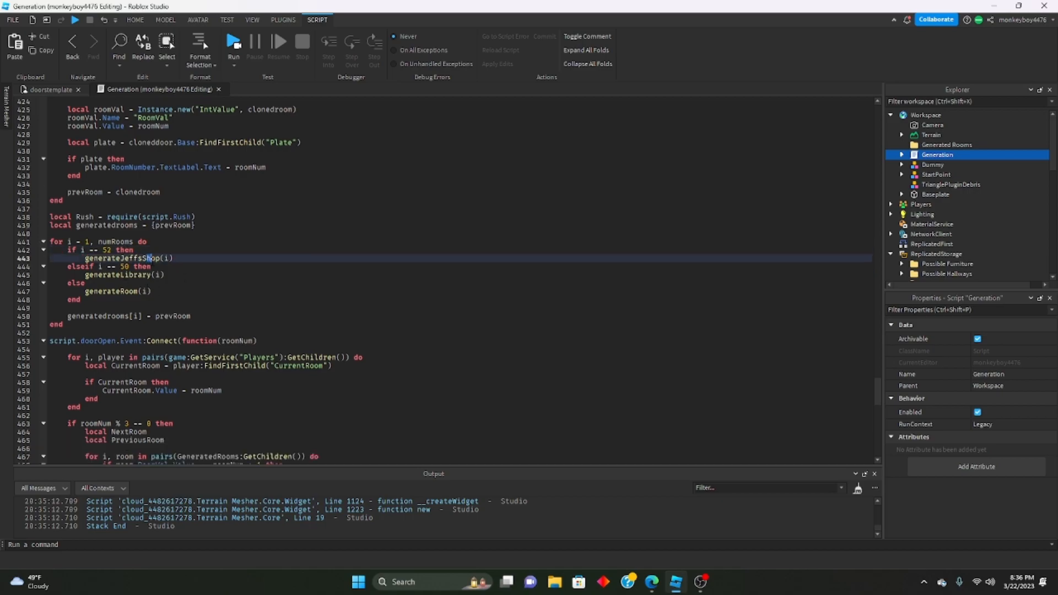
{"action": "mouse_move", "coordinate": [35, 268]}
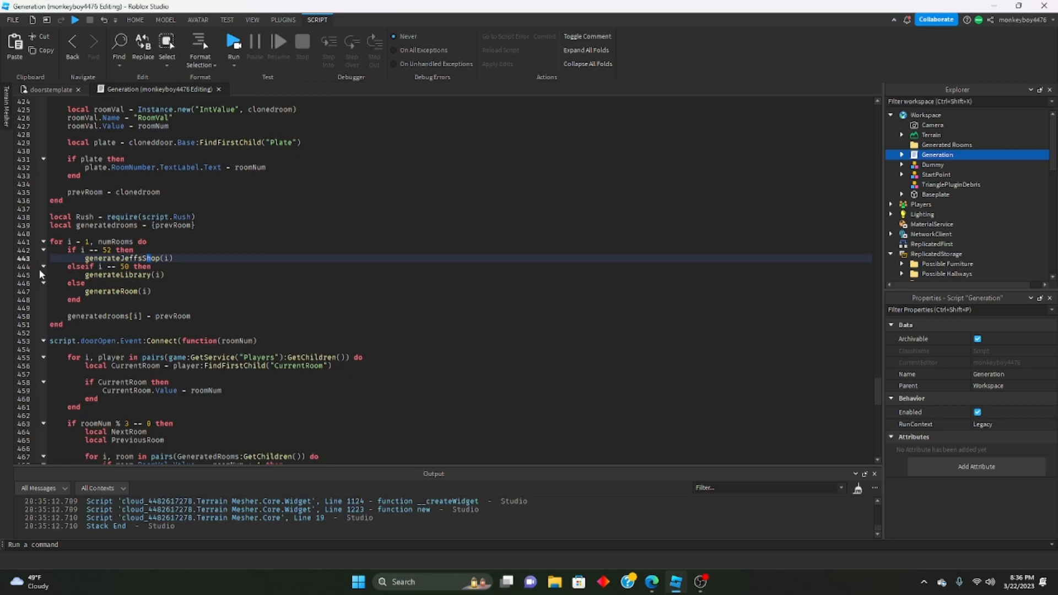
{"action": "mouse_move", "coordinate": [38, 295]}
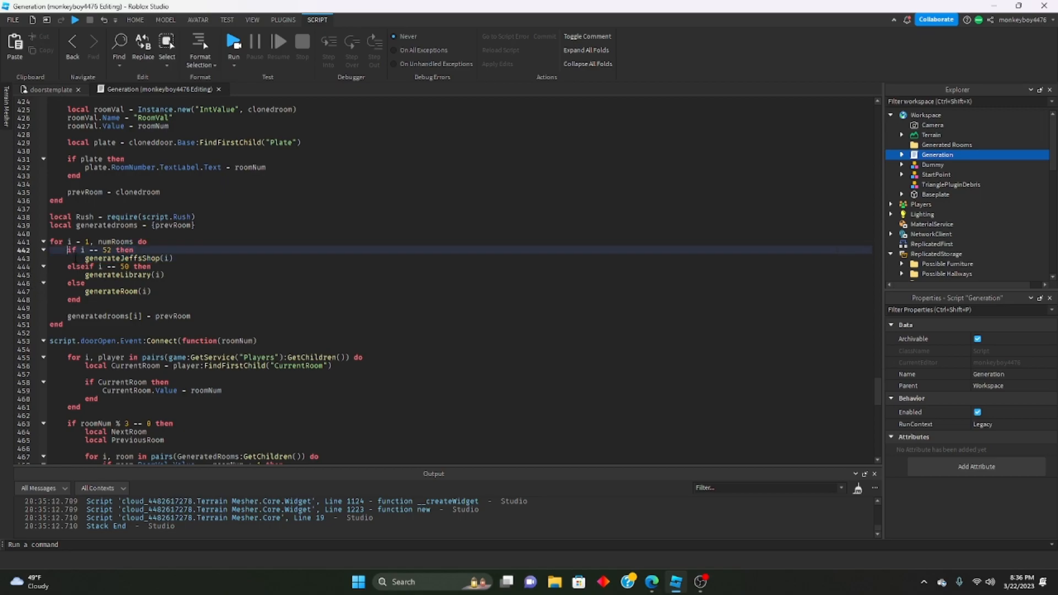
{"action": "left_click", "coordinate": [76, 250]}
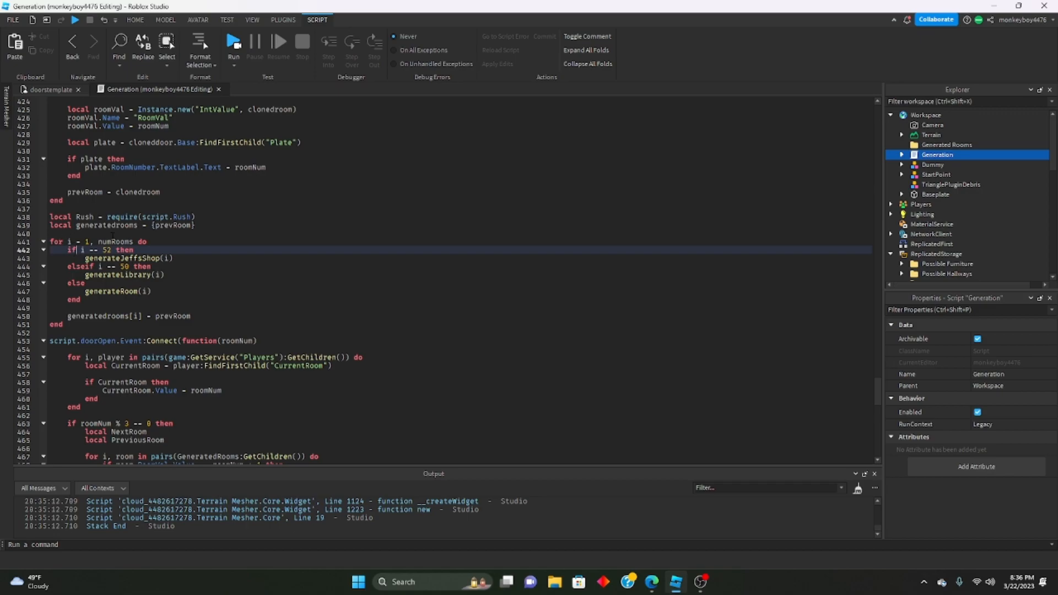
{"action": "double_click", "coordinate": [128, 258]}
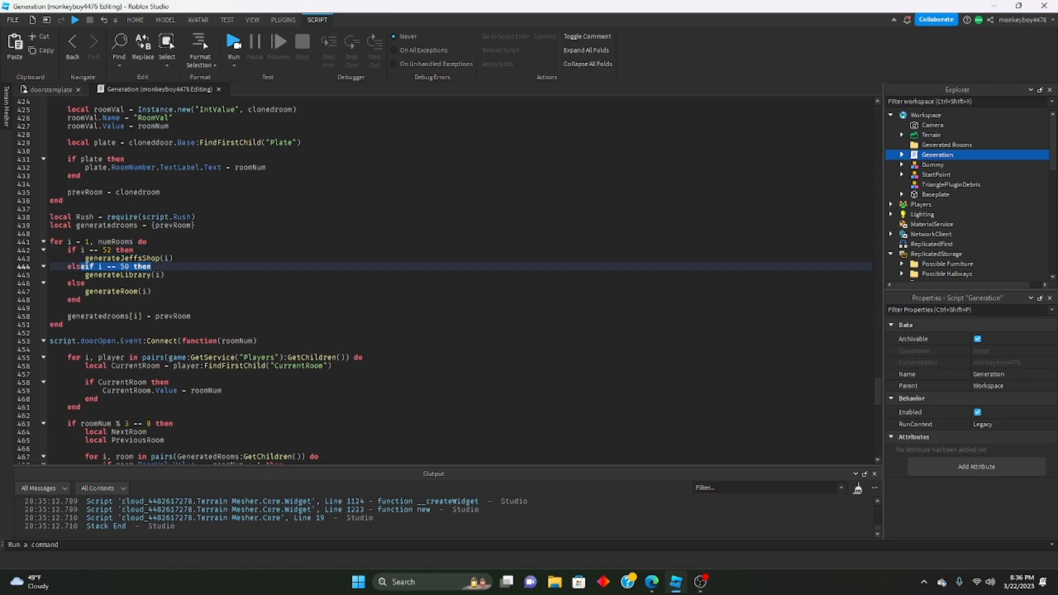
{"action": "left_click", "coordinate": [200, 274]}
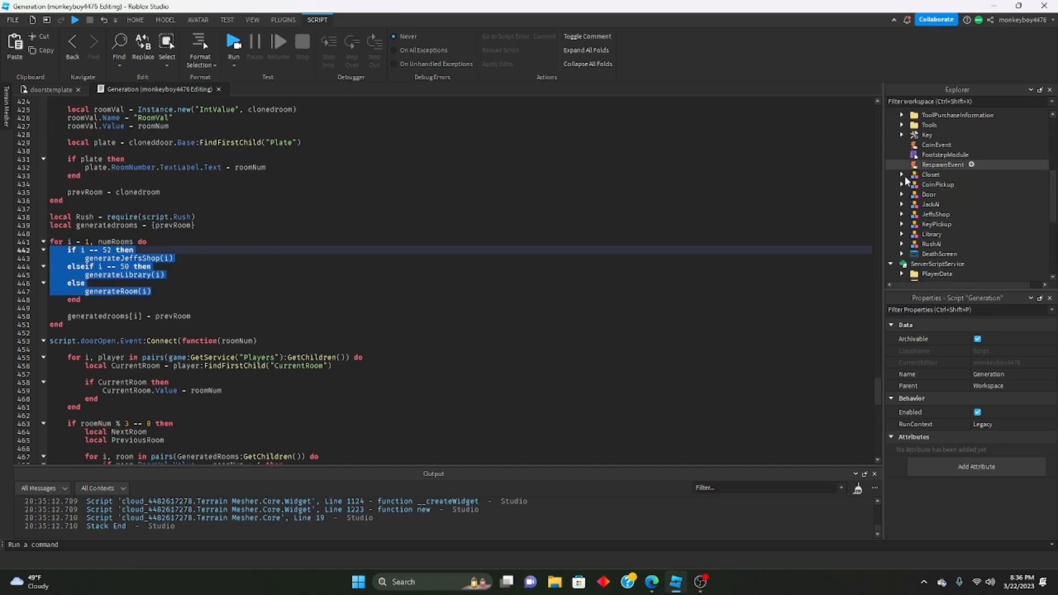
{"action": "scroll", "scroll_direction": "up", "scroll_amount": 3}
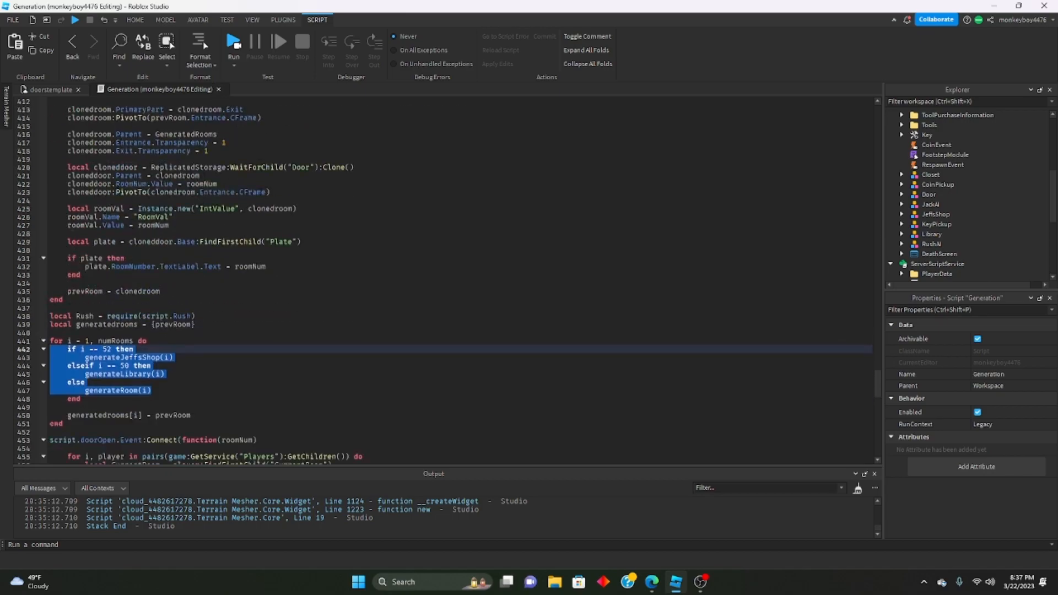
{"action": "scroll", "scroll_direction": "down", "scroll_amount": 3}
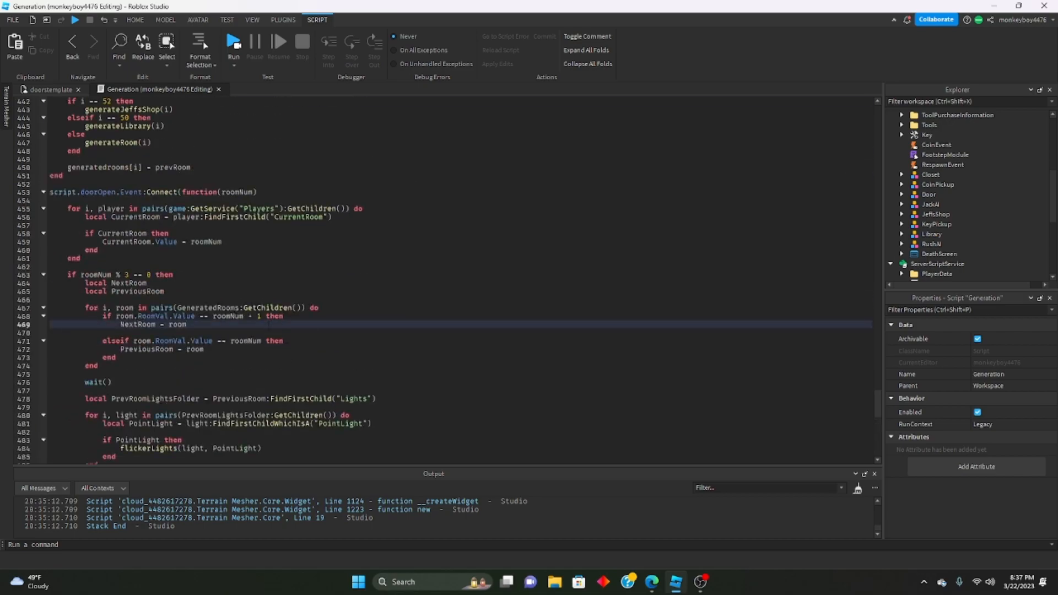
{"action": "scroll", "scroll_direction": "up", "scroll_amount": 3}
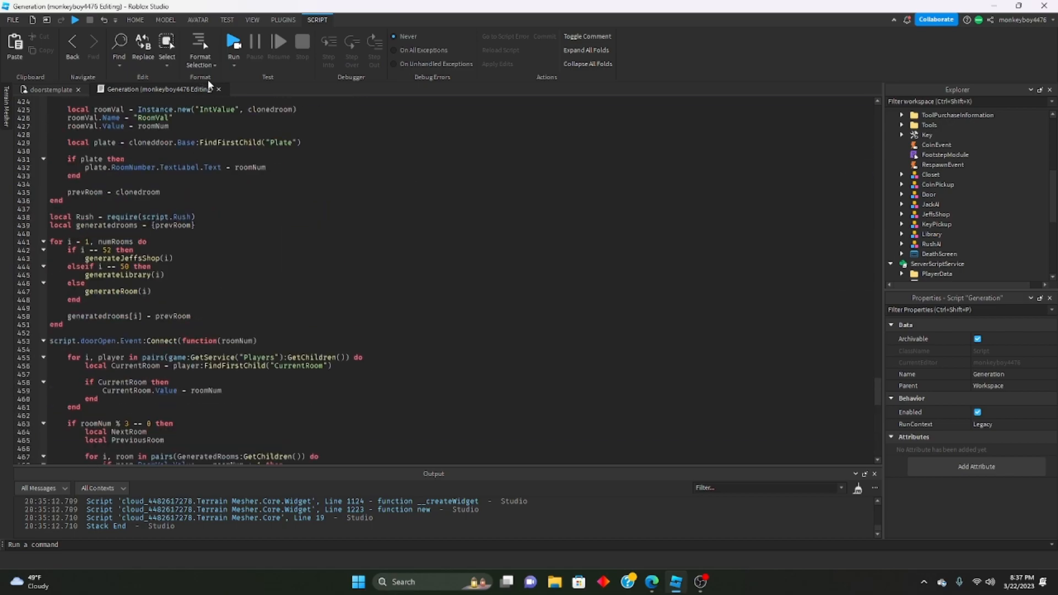
{"action": "scroll", "scroll_direction": "up", "scroll_amount": 3}
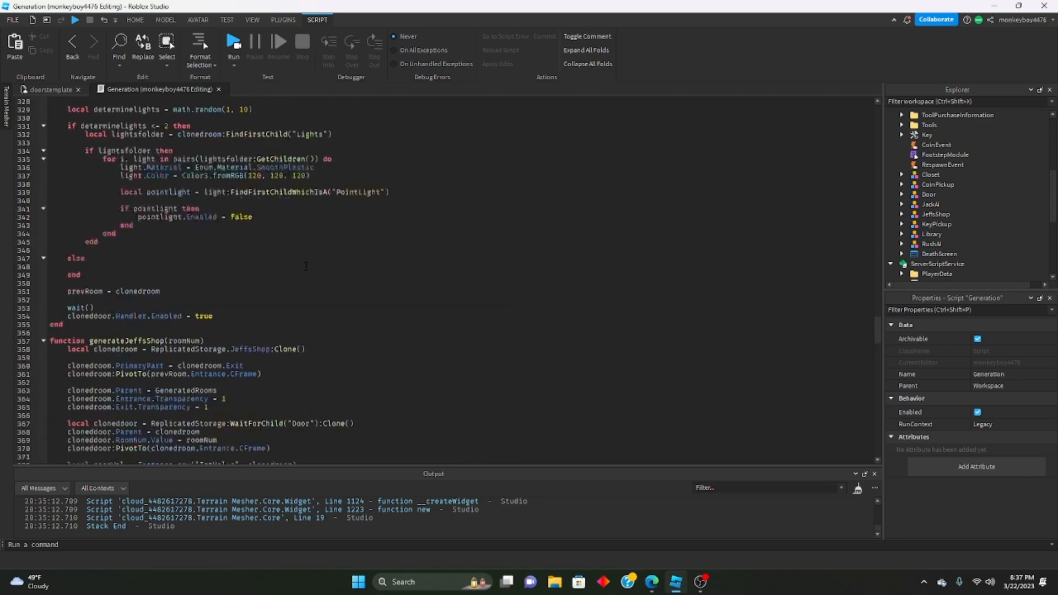
{"action": "scroll", "scroll_direction": "up", "scroll_amount": 3}
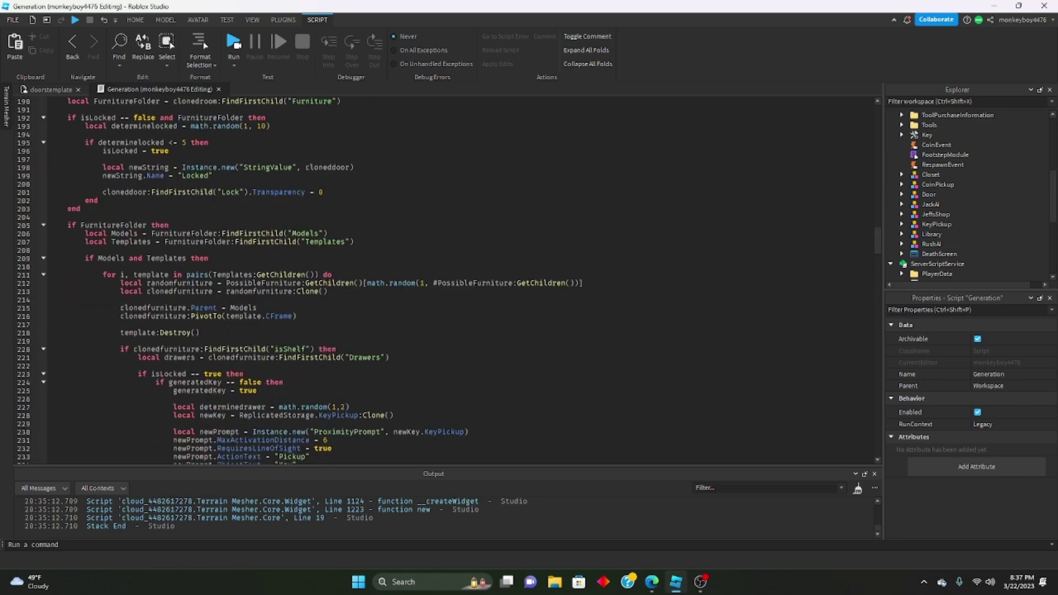
{"action": "scroll", "scroll_direction": "up", "scroll_amount": 3}
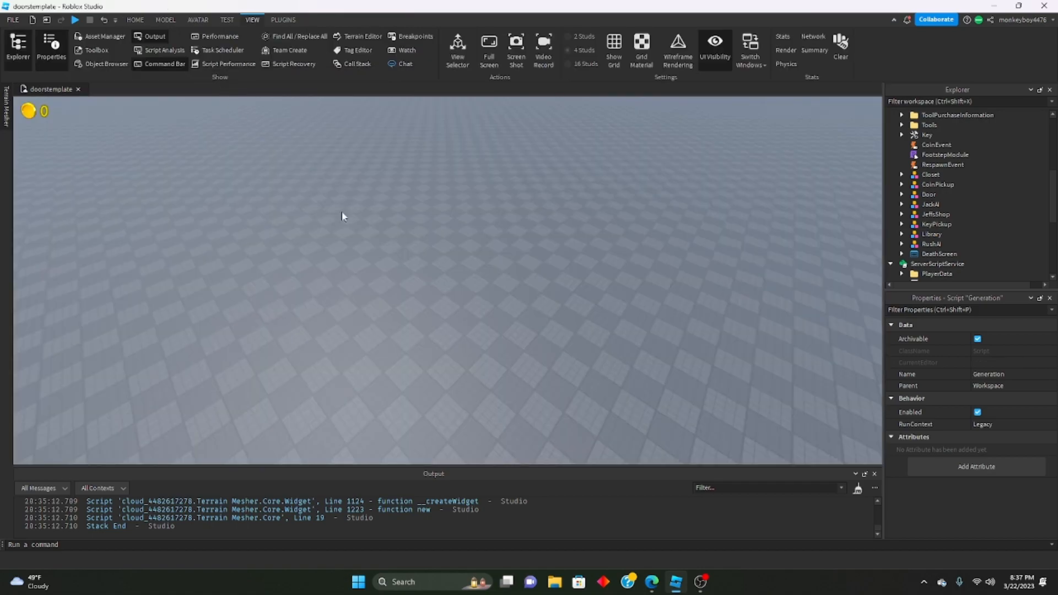
{"action": "mouse_move", "coordinate": [342, 234]}
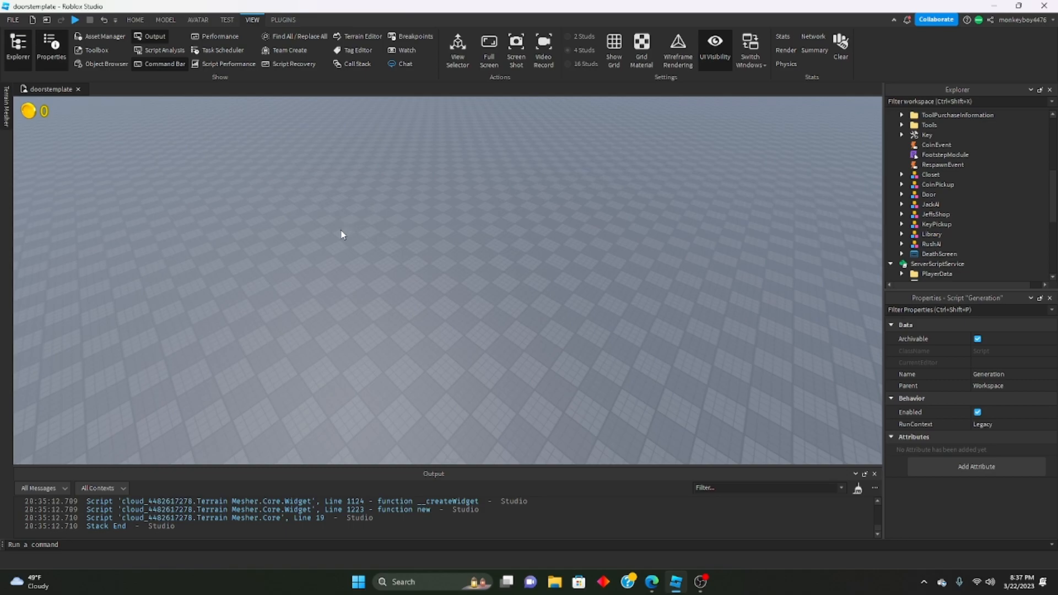
{"action": "mouse_move", "coordinate": [332, 253]}
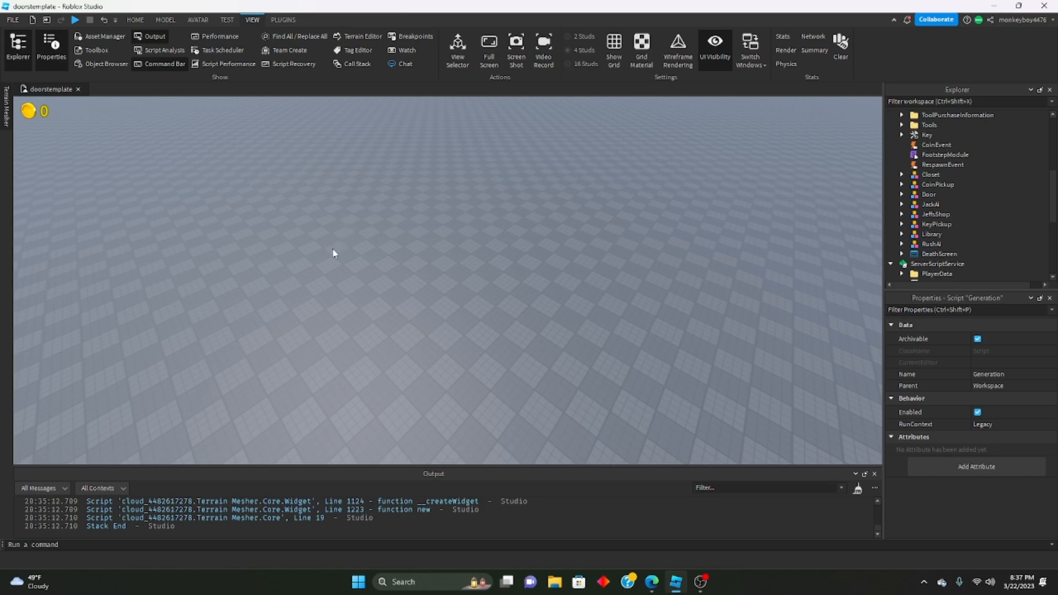